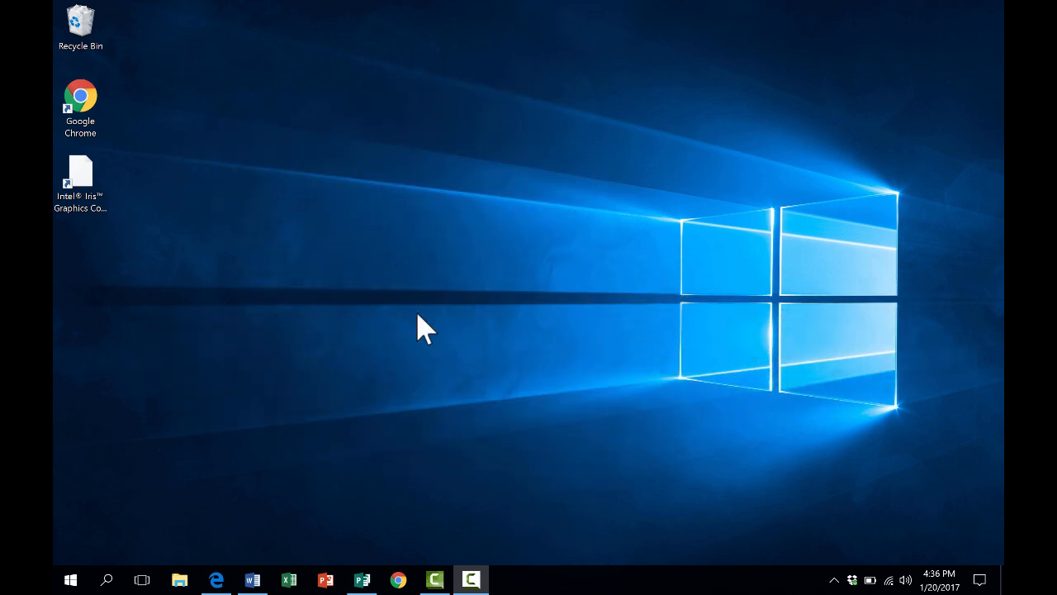
mouse_move(350, 314)
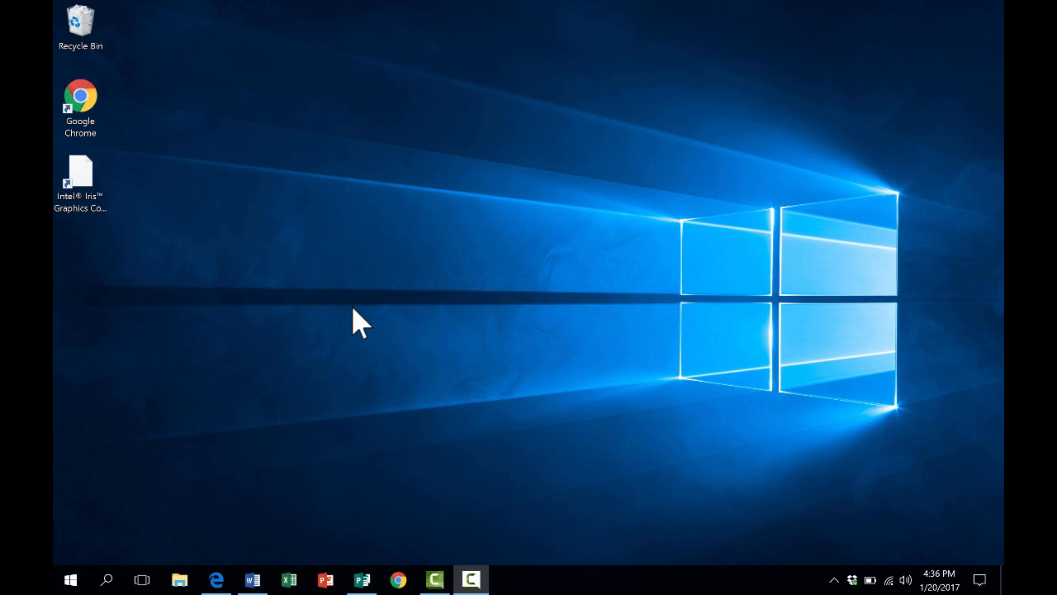
mouse_move(377, 504)
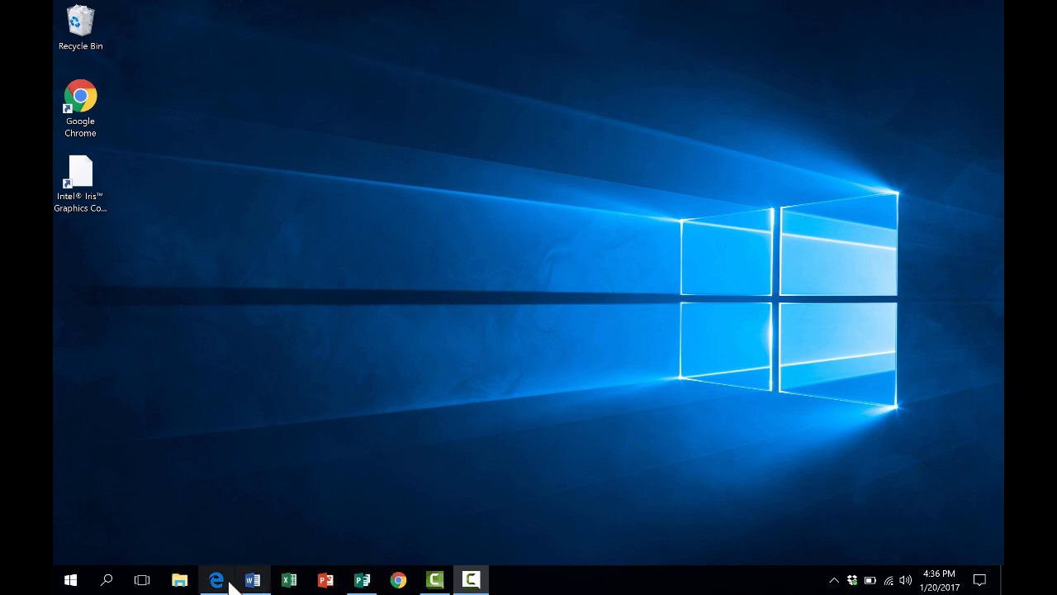
- Bring up the Practice Quiz document in Word and snap it to the right half beside Edge
left_click(251, 580)
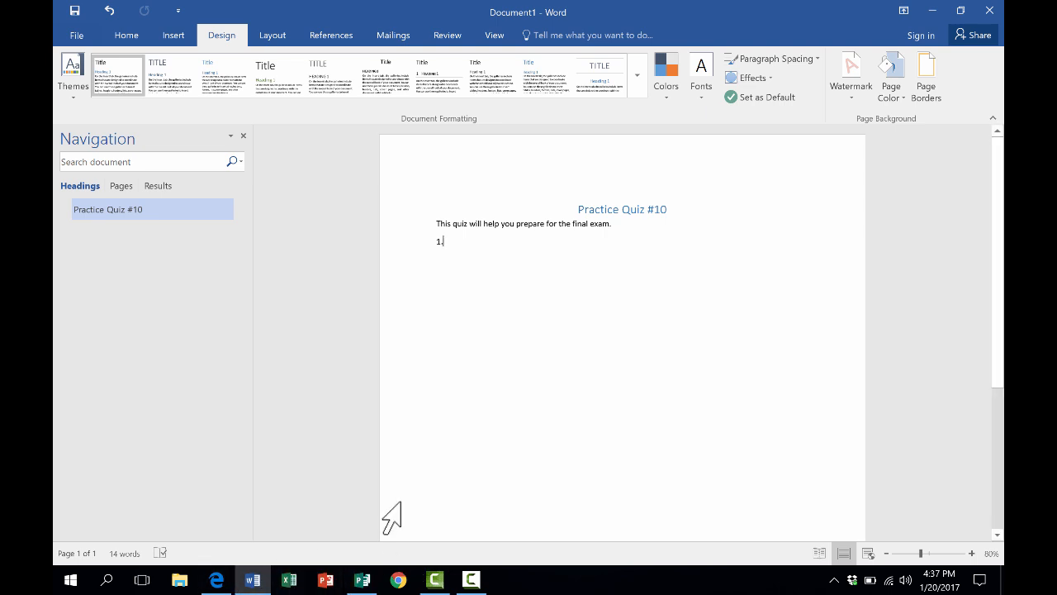
mouse_move(180, 580)
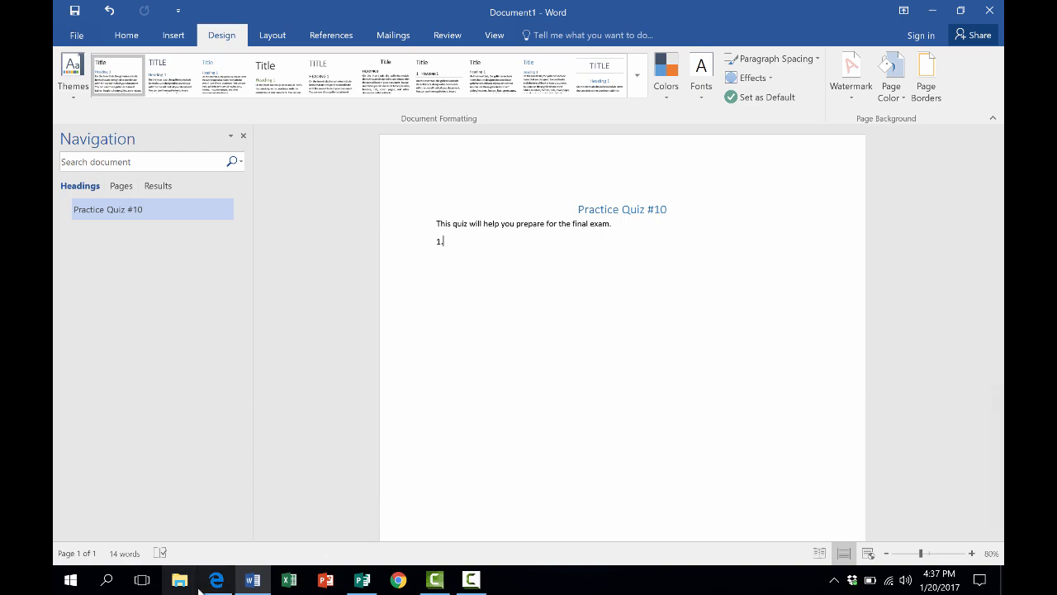
left_click(215, 578)
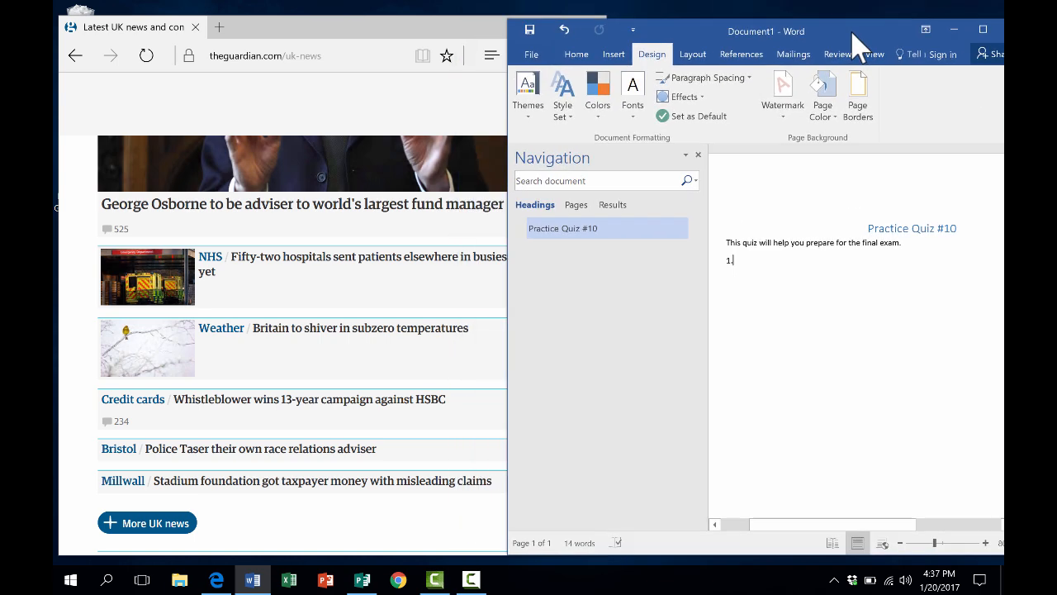
mouse_move(671, 64)
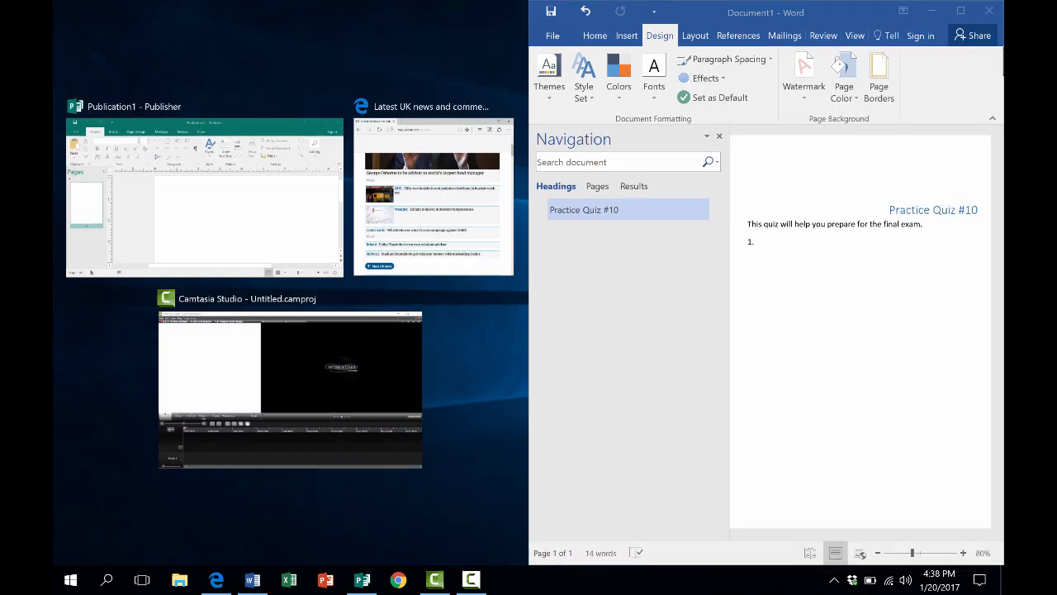
mouse_move(548, 51)
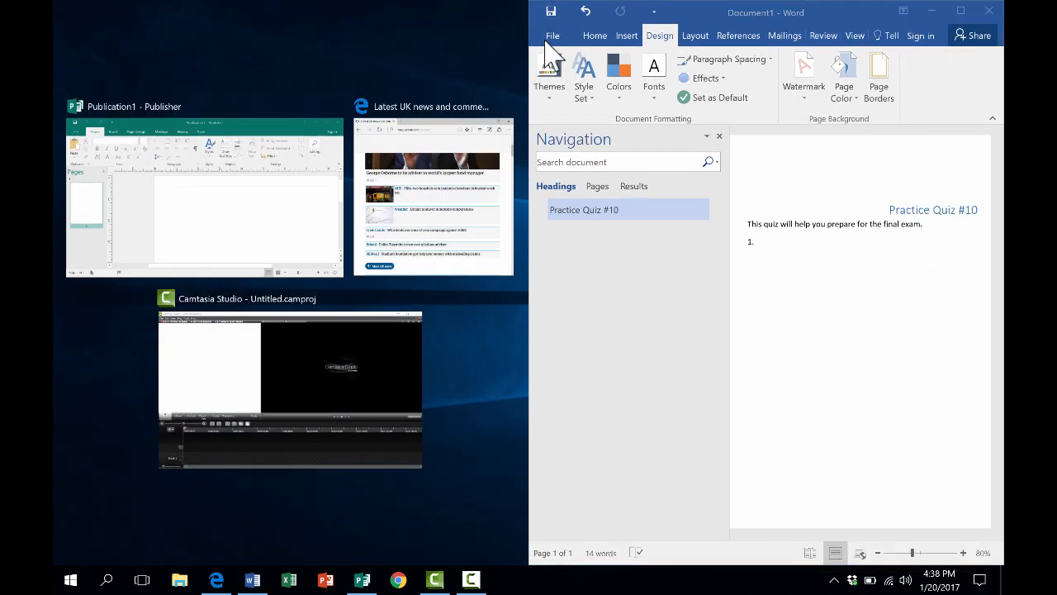
mouse_move(557, 350)
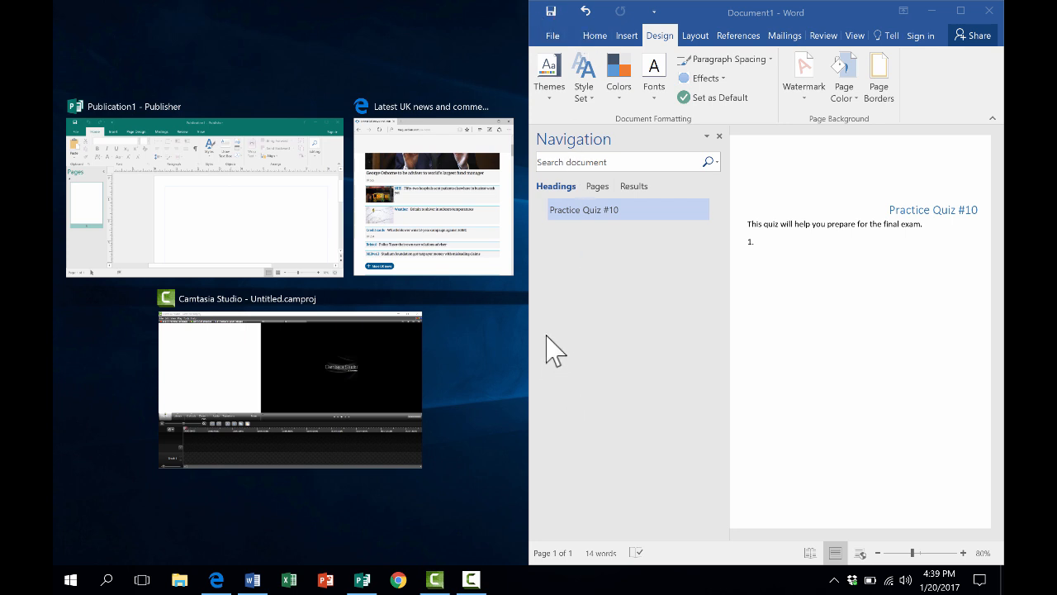
mouse_move(833, 304)
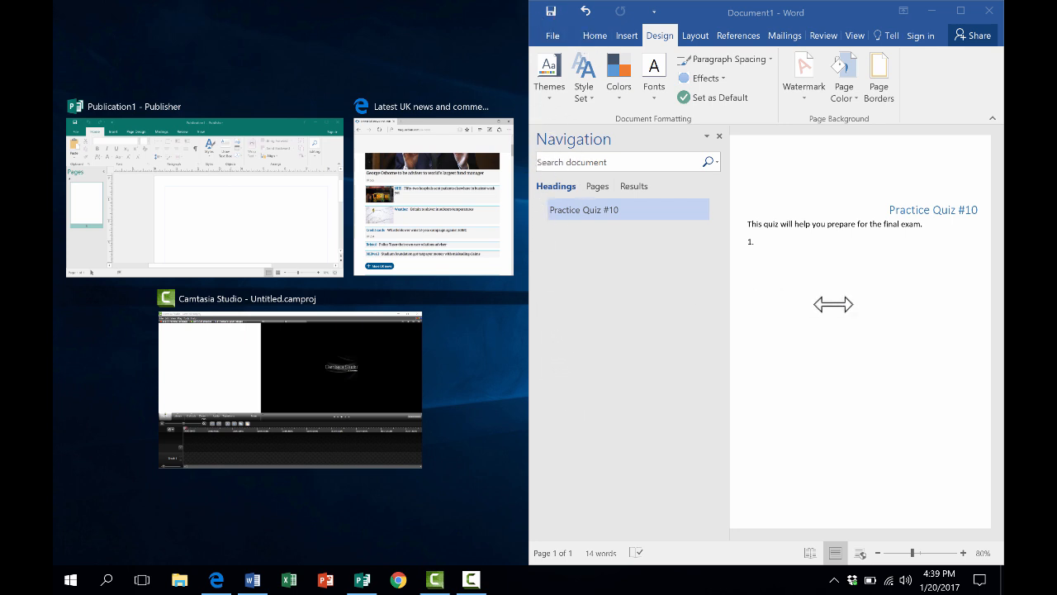
mouse_move(280, 220)
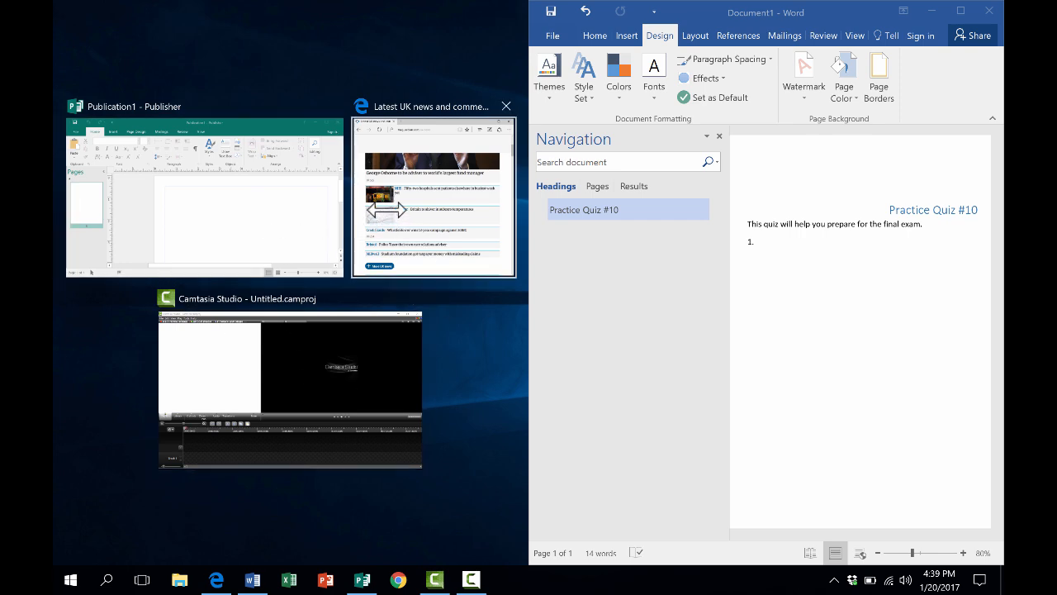
- Fill the left half with the Guardian UK news page and scroll toward the Jarvis Cocker article
left_click(433, 106)
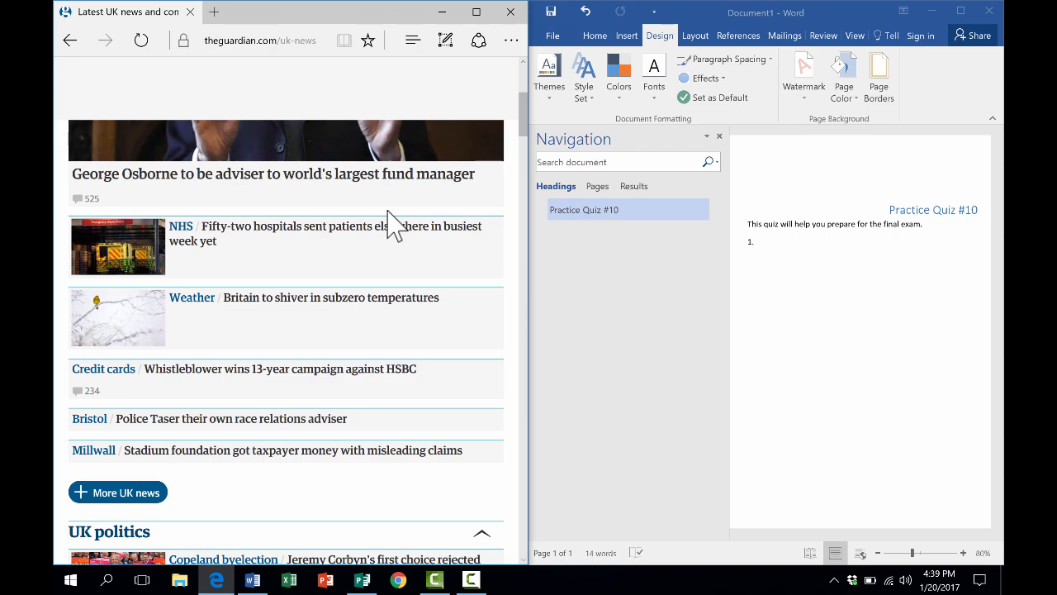
mouse_move(395, 211)
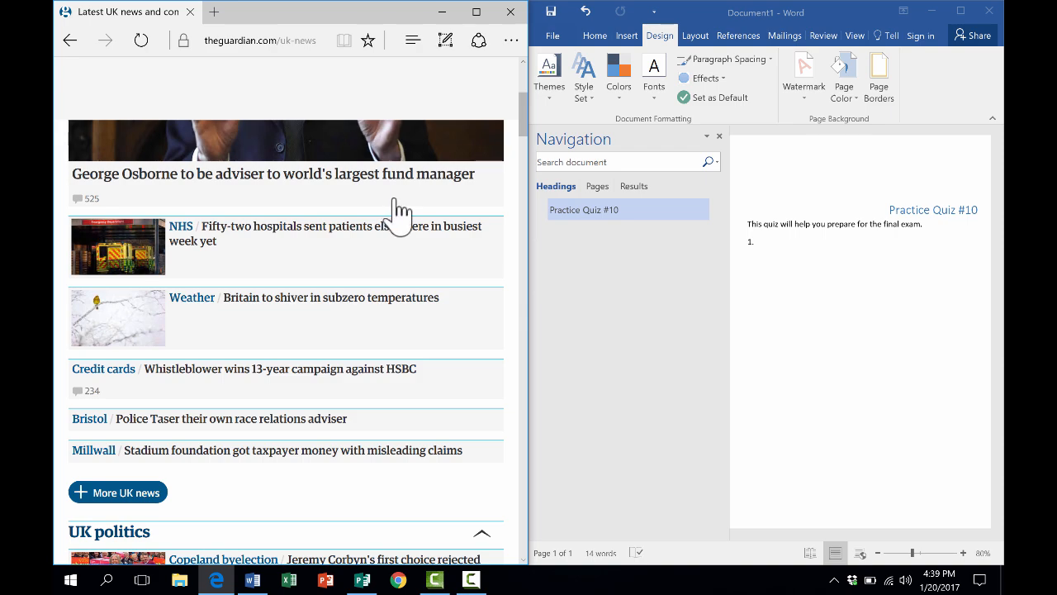
scroll("down", 3)
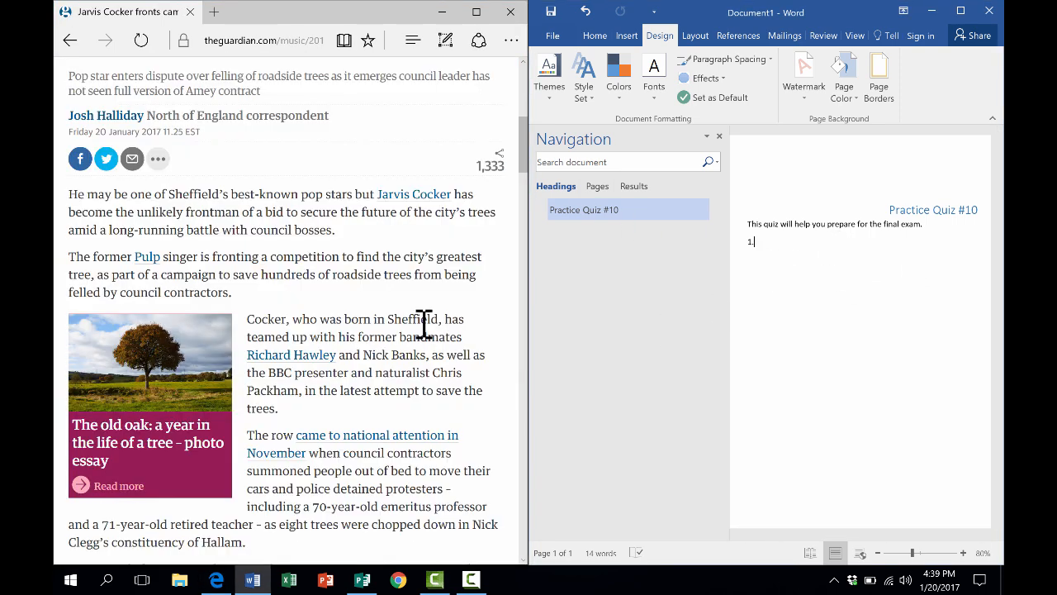
mouse_move(446, 333)
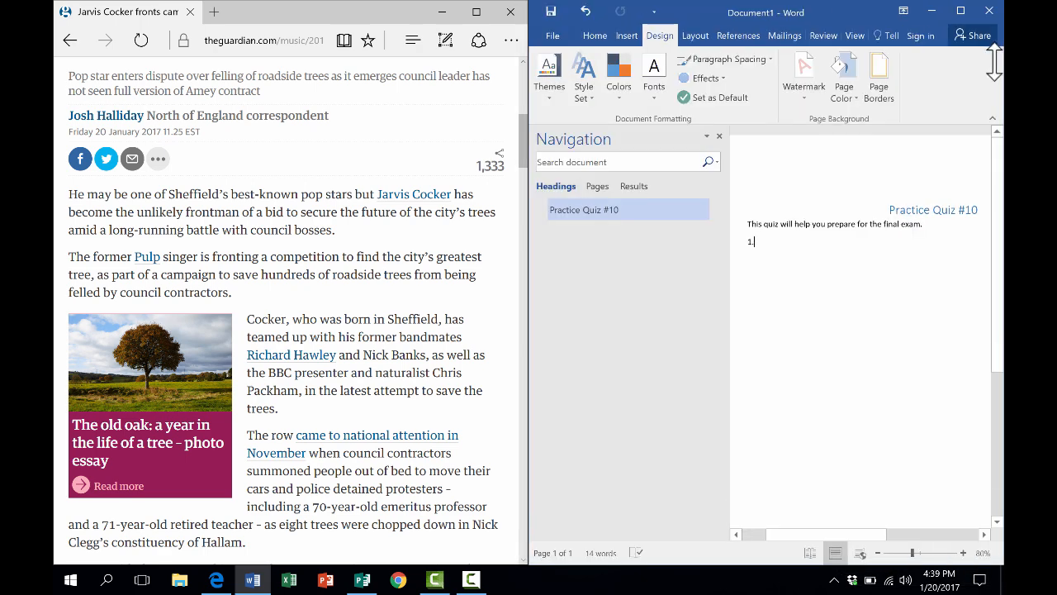
mouse_move(707, 23)
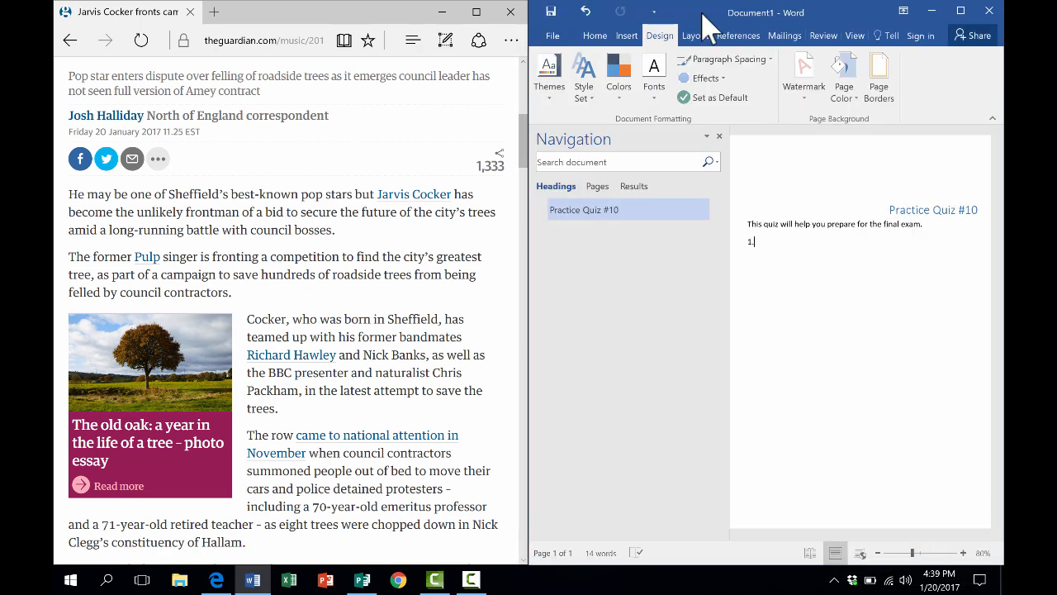
- Maximize the Word quiz document to full screen and add a period after question number 1
type(".")
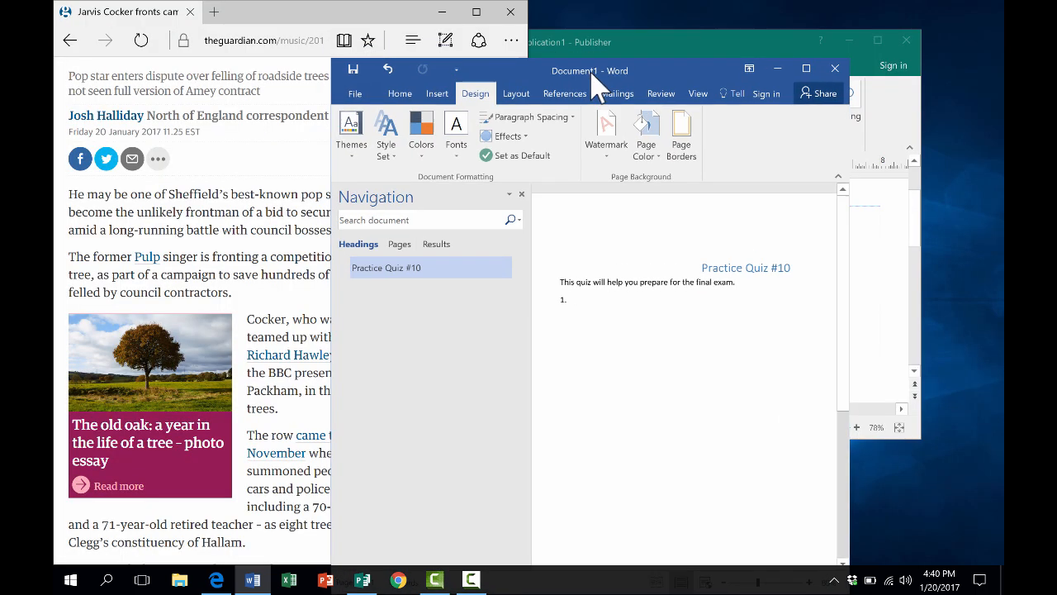
left_click(806, 70)
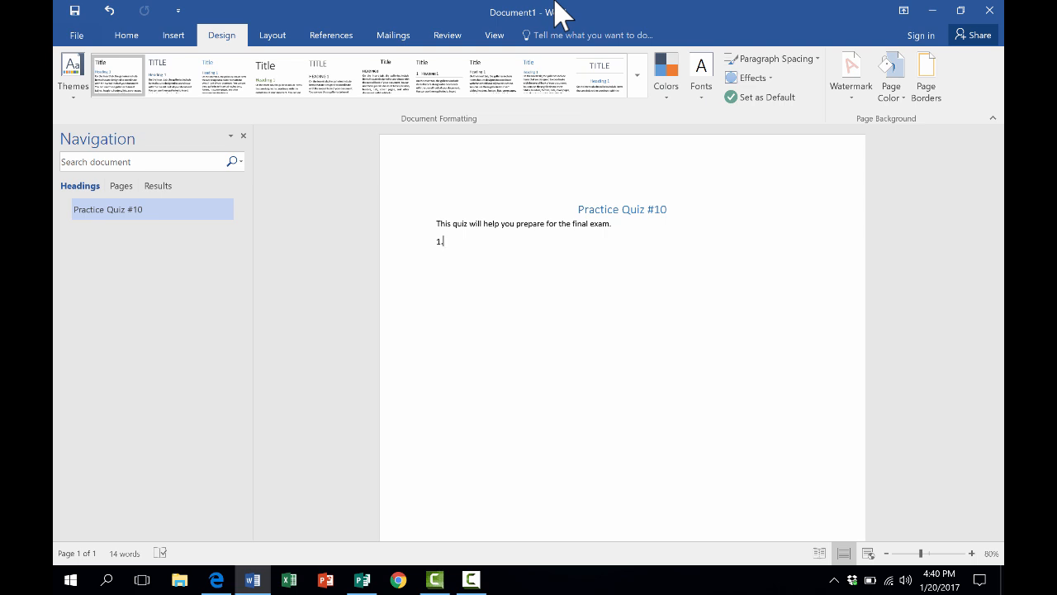
type(".")
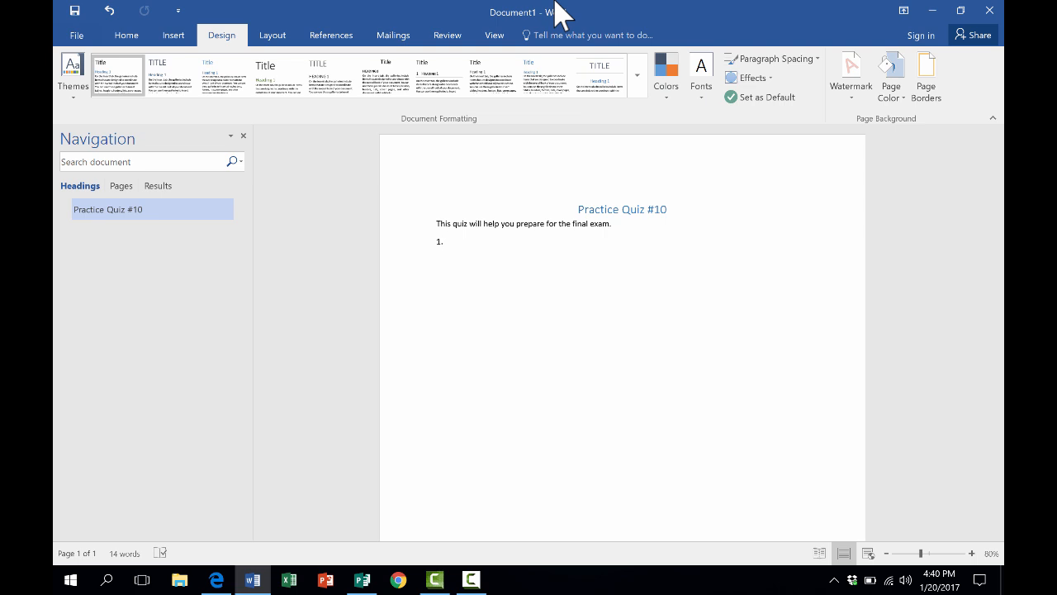
mouse_move(537, 25)
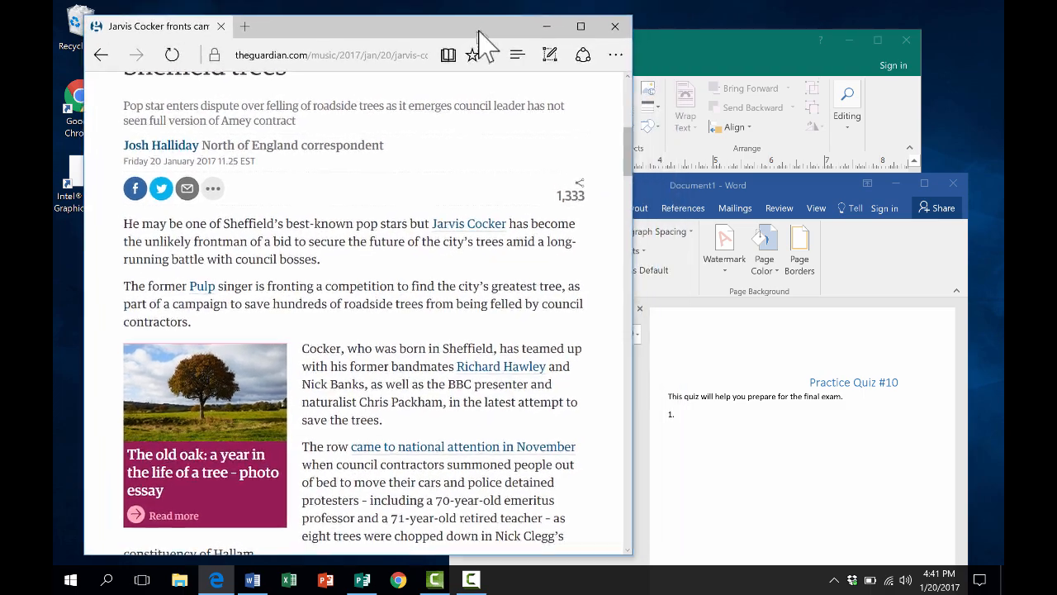
- Bring the blank Publisher publication to the front over the unsnapped windows
left_click(362, 578)
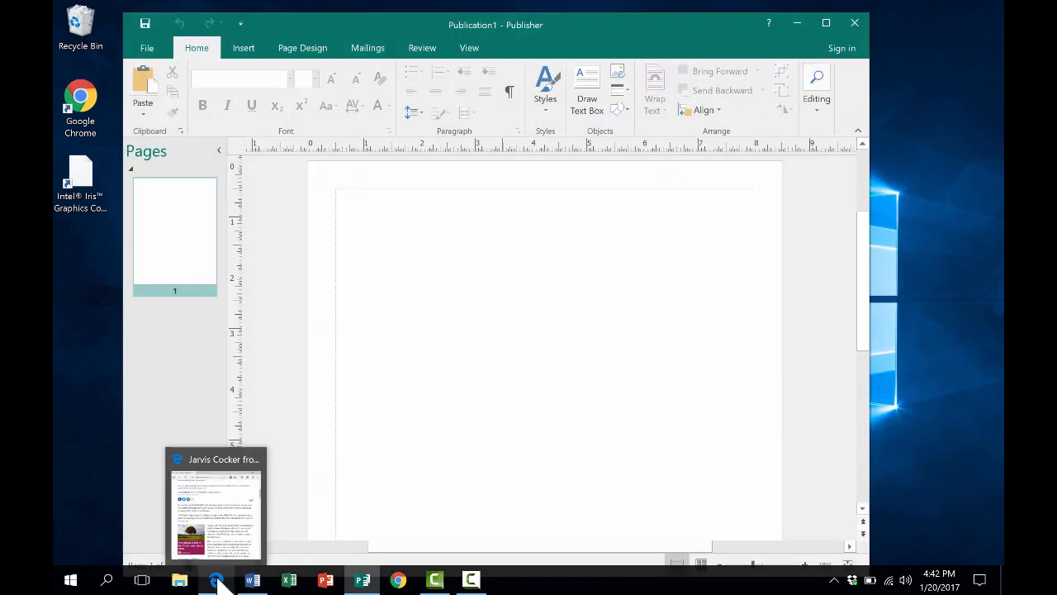
mouse_move(218, 579)
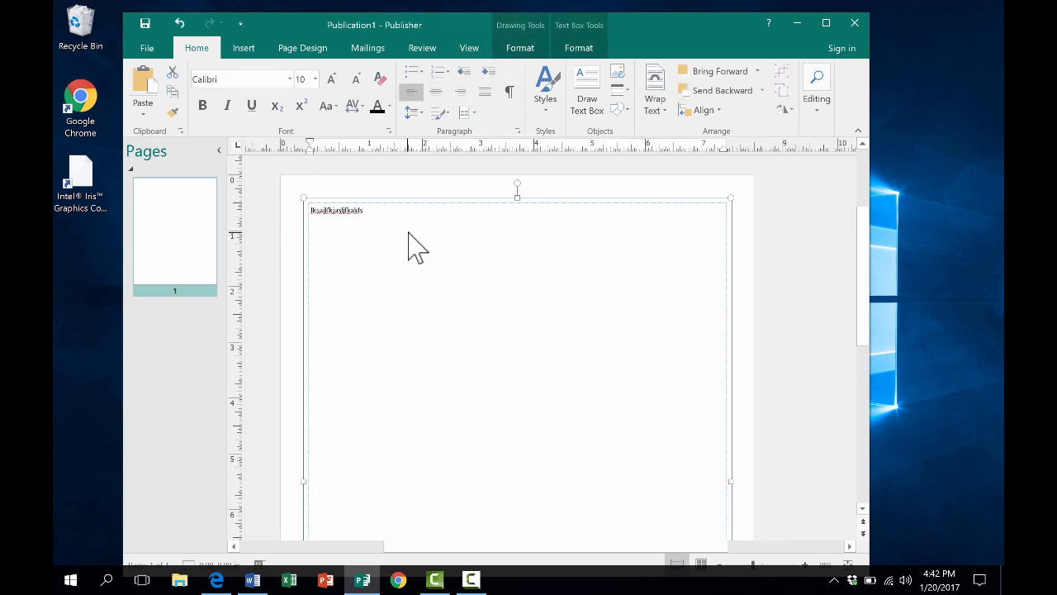
mouse_move(370, 553)
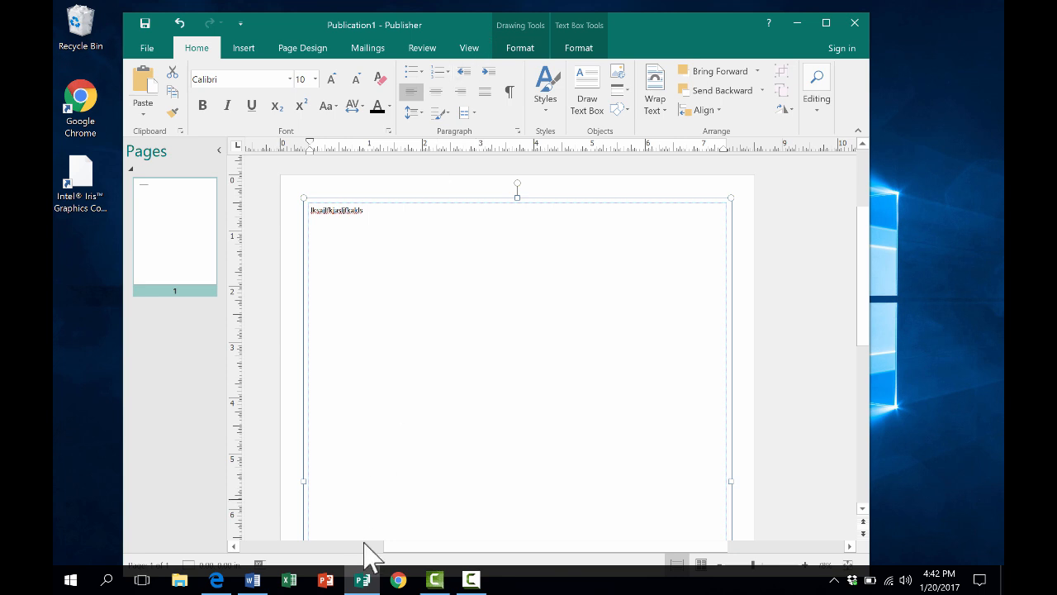
mouse_move(432, 580)
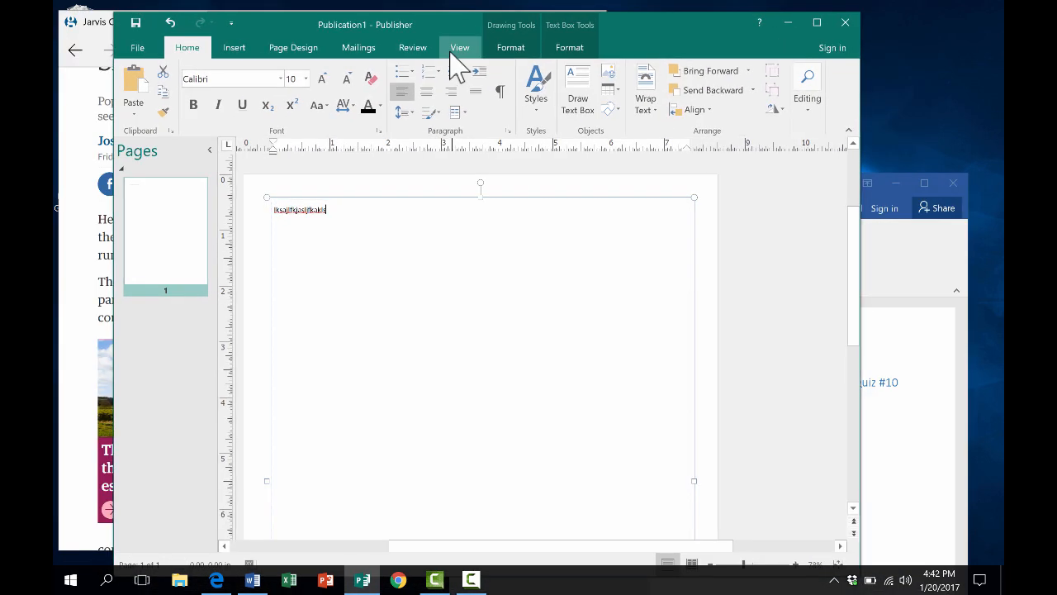
mouse_move(669, 26)
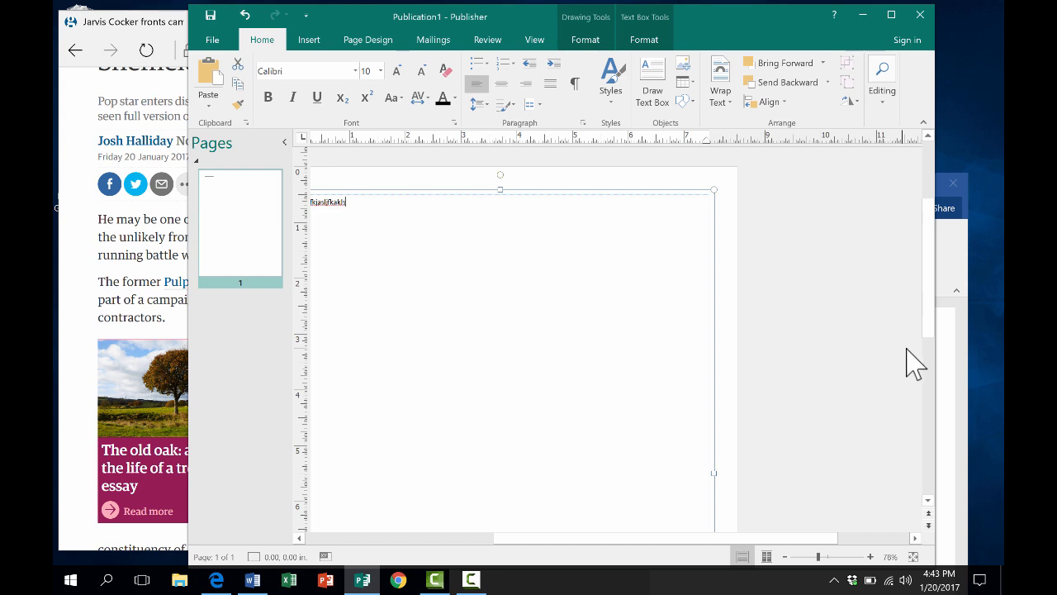
mouse_move(851, 169)
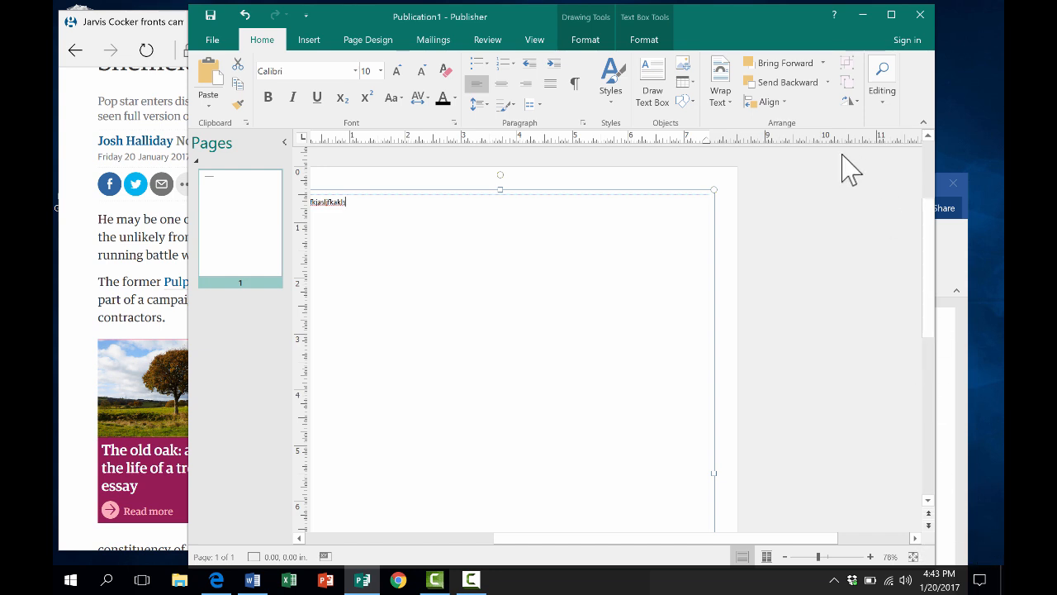
mouse_move(509, 30)
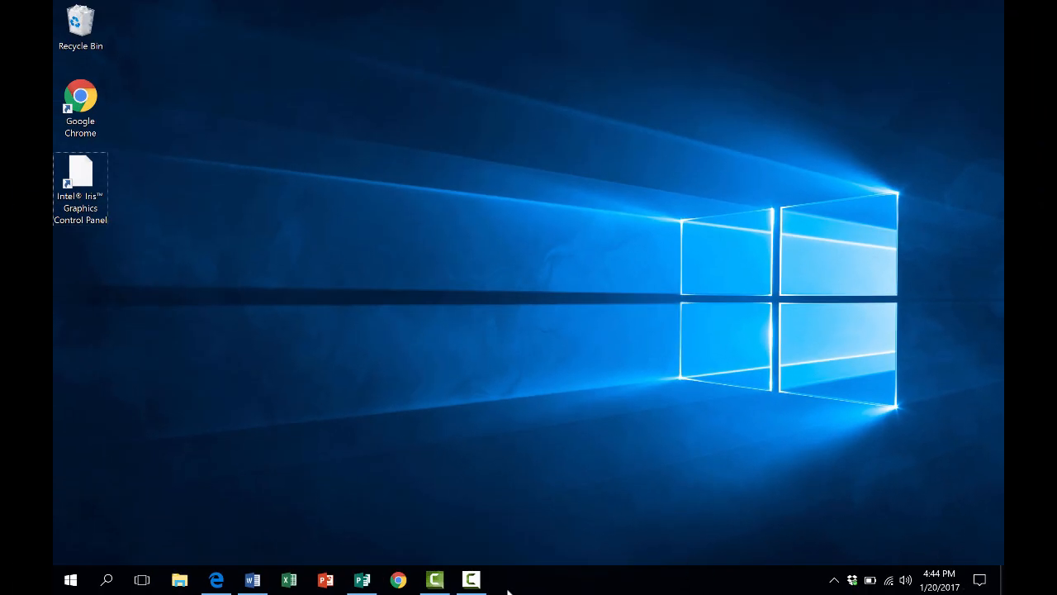
mouse_move(380, 207)
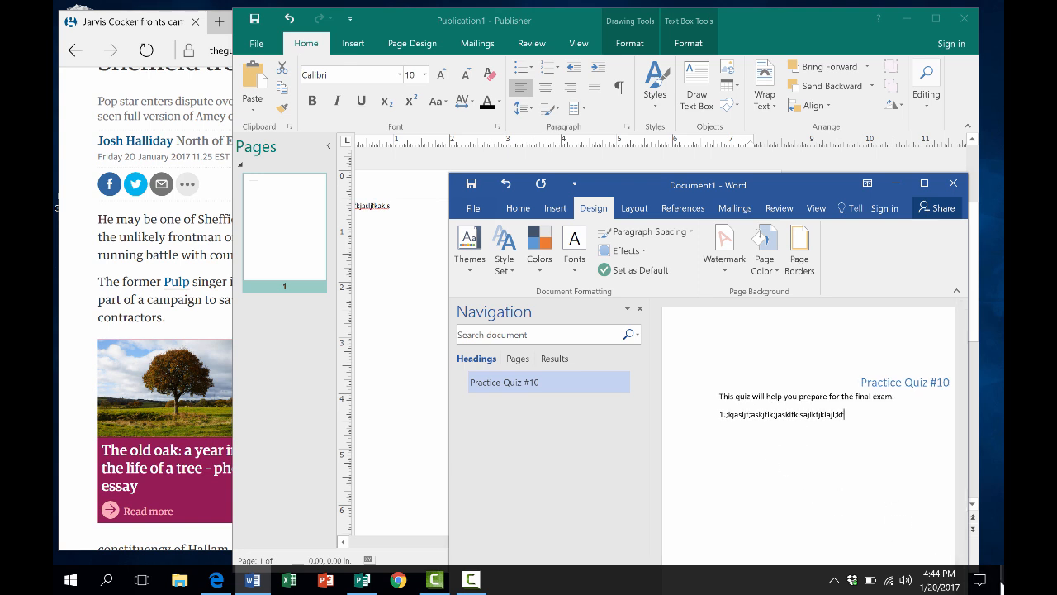
mouse_move(880, 494)
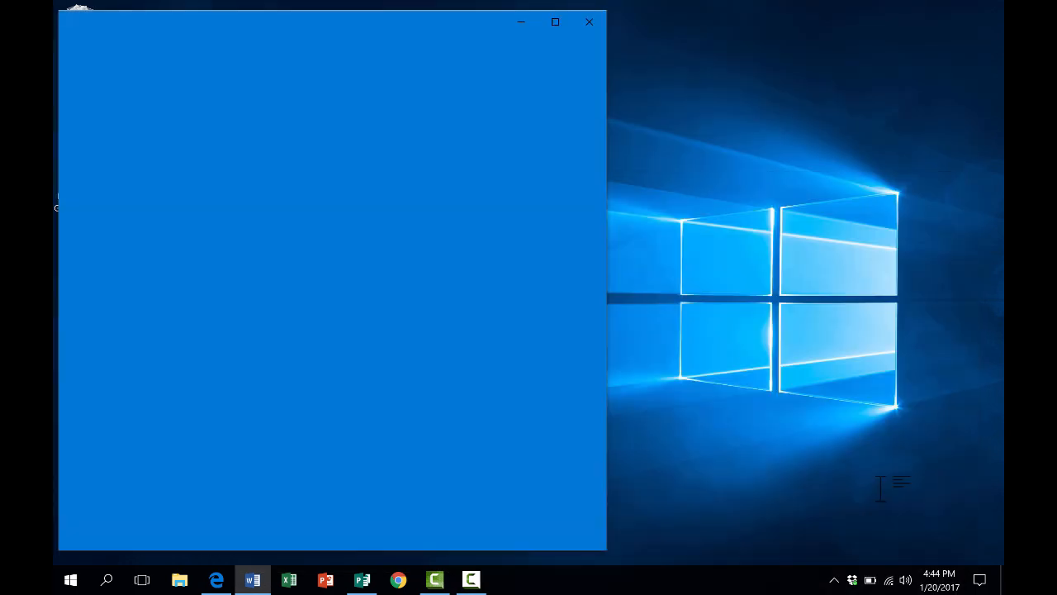
- Restore the minimized Edge, Publisher and Word windows over the desktop
left_click(588, 22)
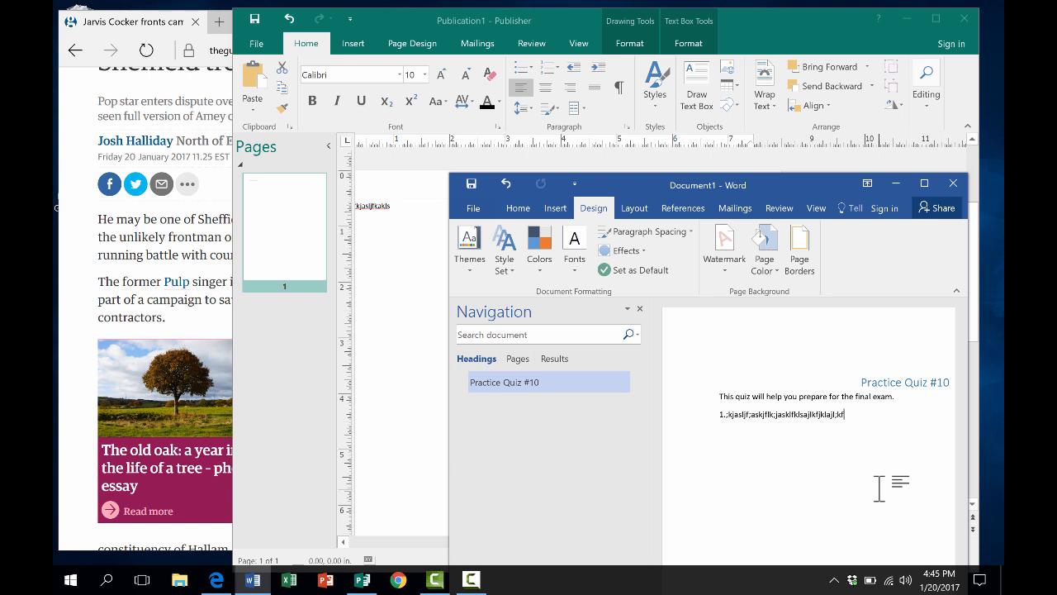
- Switch to the Publisher1 window with the Alt+Tab switcher so it sits in front of Word
key("Alt+Tab")
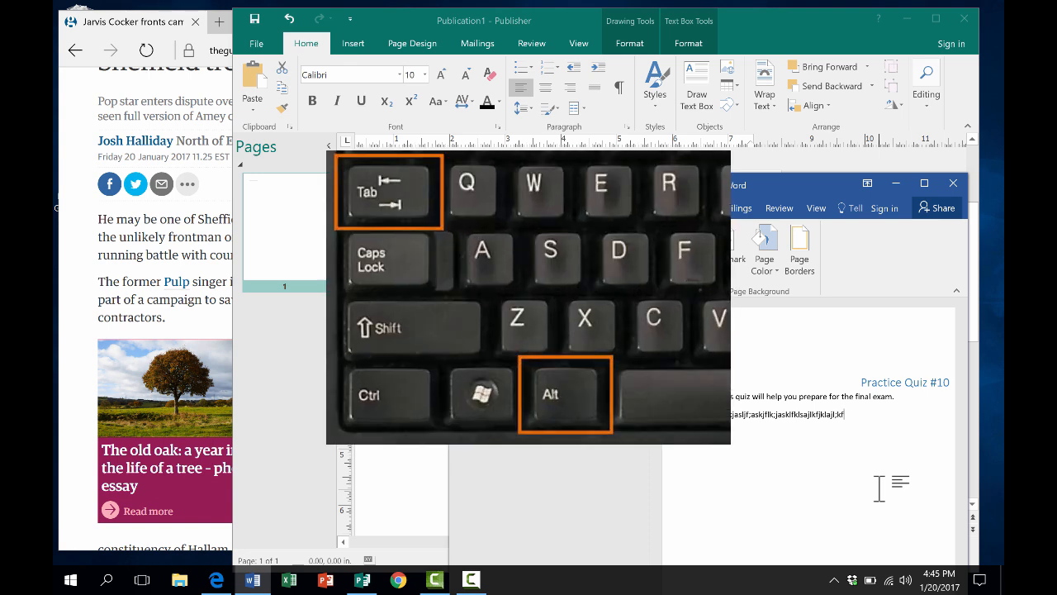
key("alt+tab")
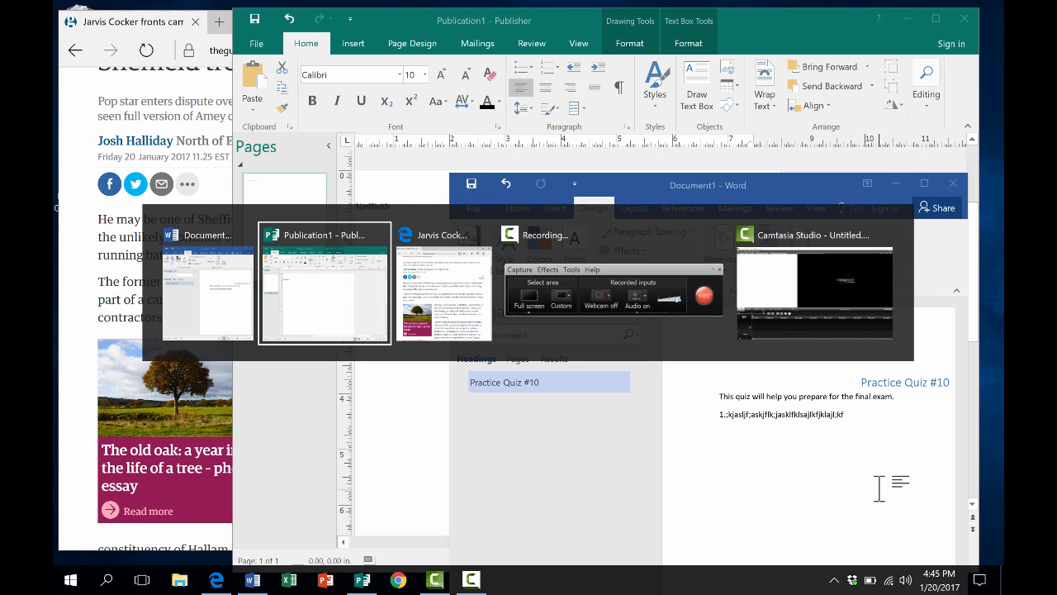
left_click(324, 284)
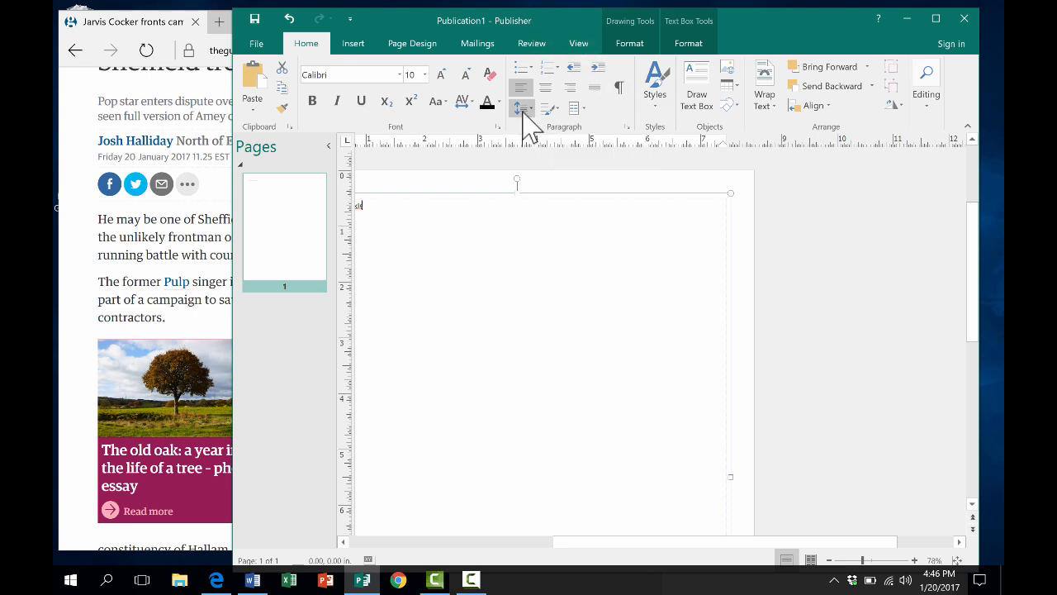
- Cycle through the Guardian article, Publisher and Word windows, finishing with Word in front
key("alt+tab")
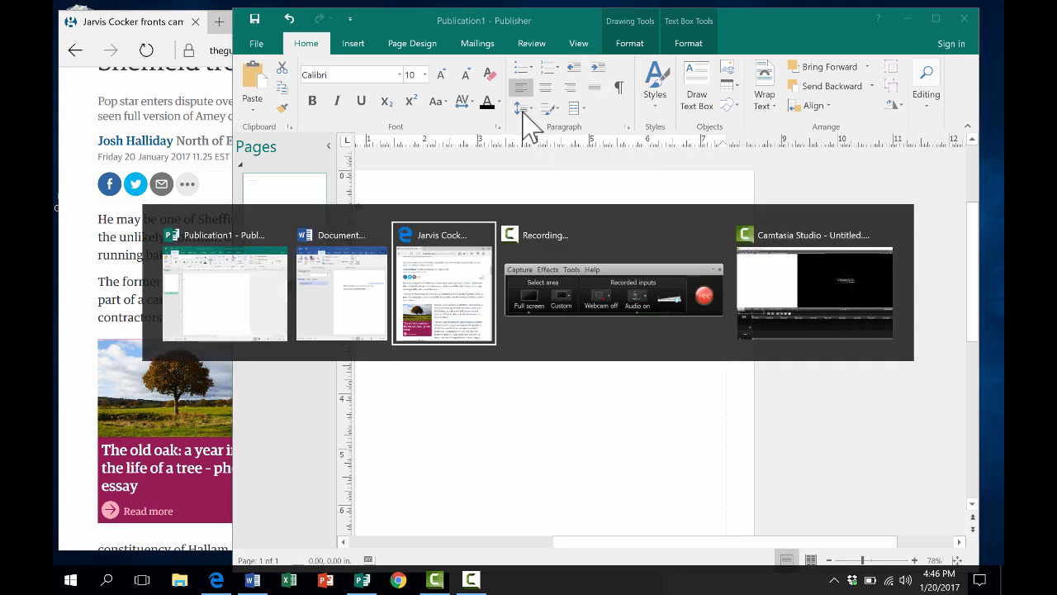
left_click(442, 294)
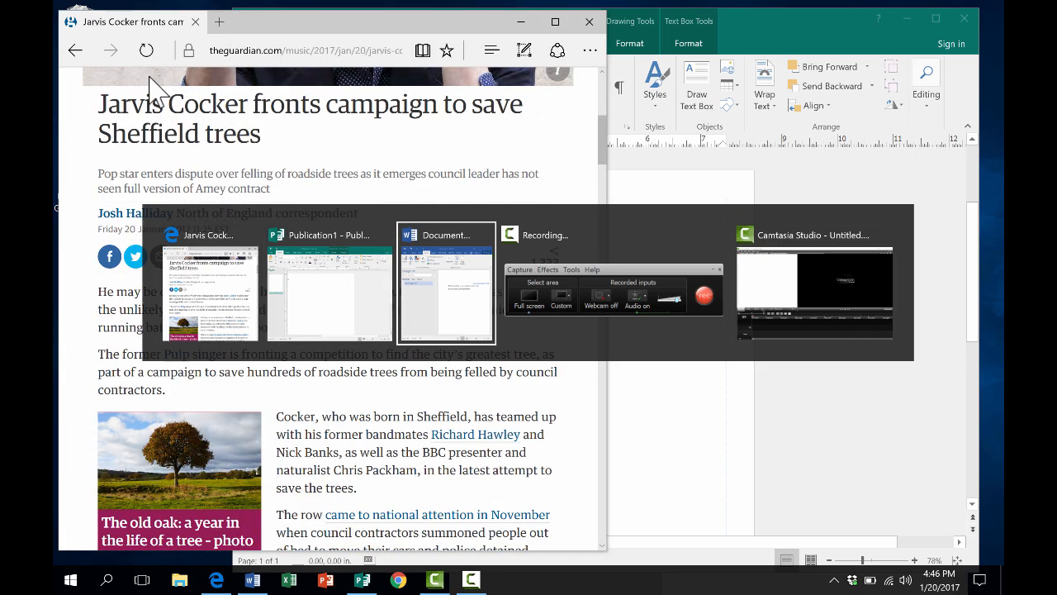
left_click(446, 235)
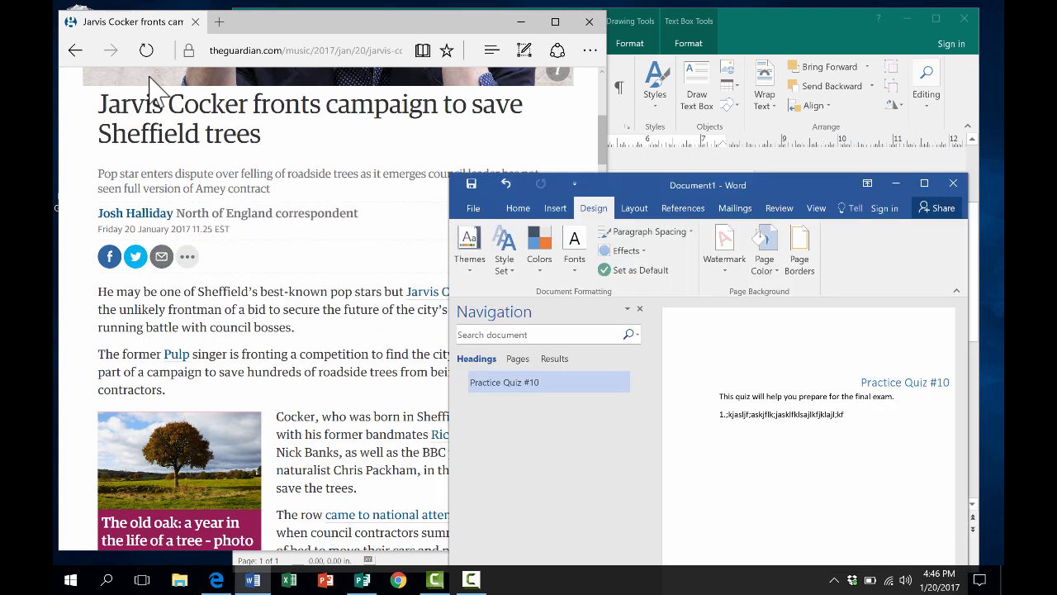
left_click(142, 580)
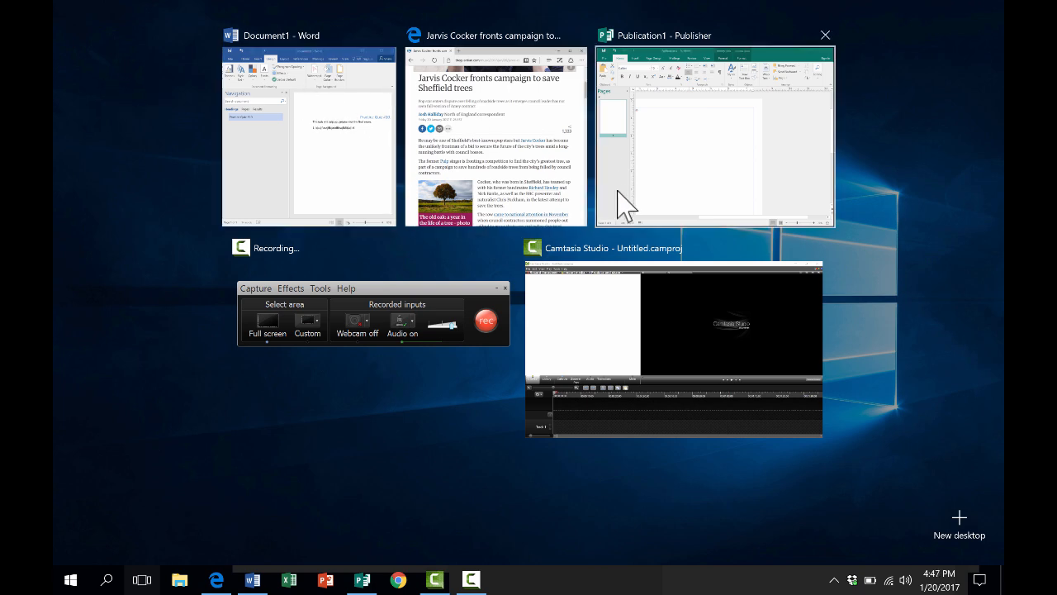
mouse_move(631, 377)
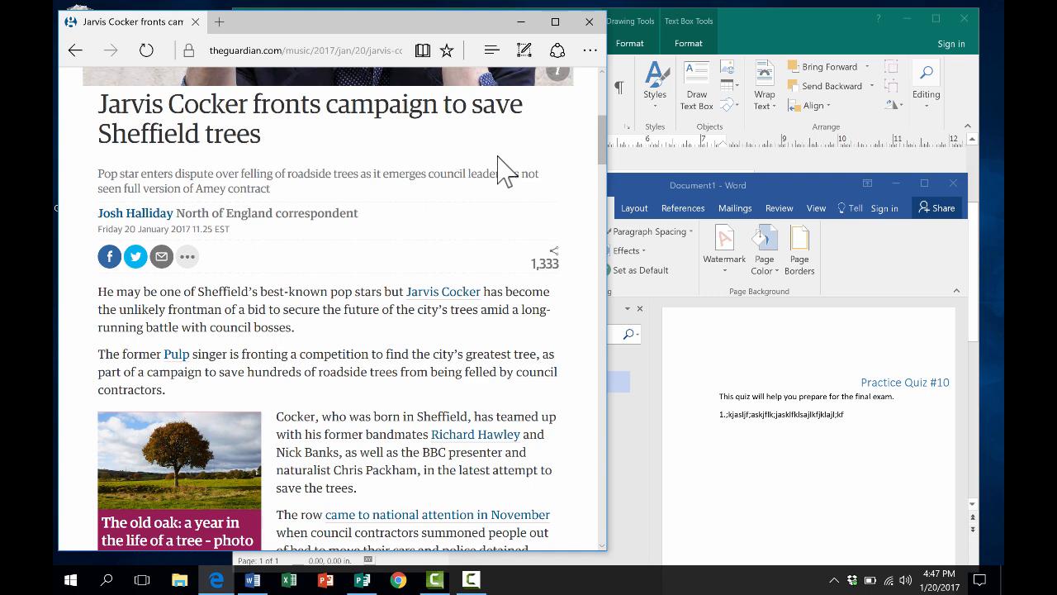
left_click(142, 580)
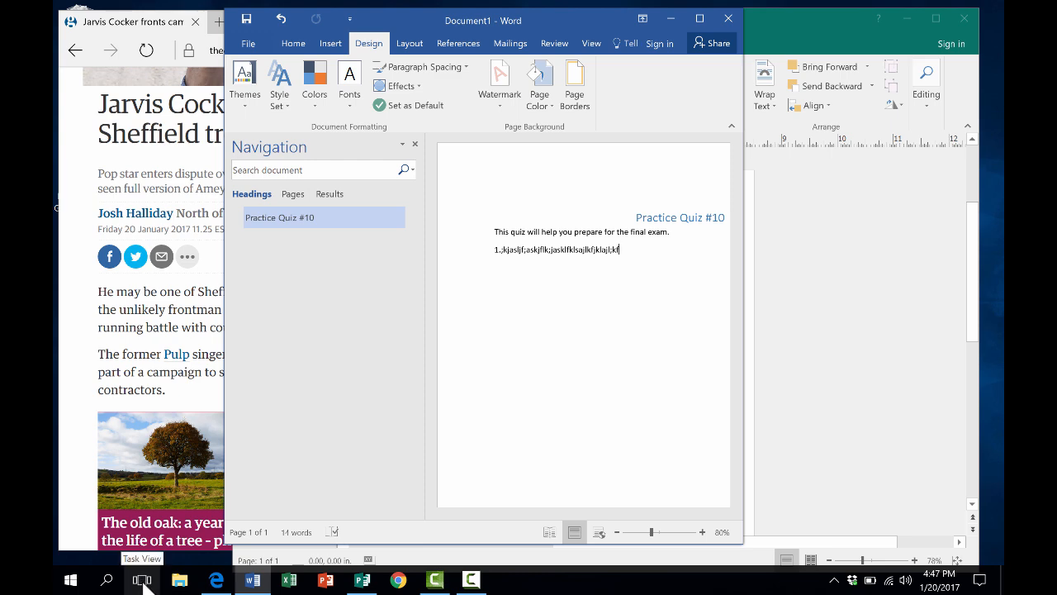
- Show the Task View overview of the Guardian article, Word quiz and Publisher windows
left_click(142, 580)
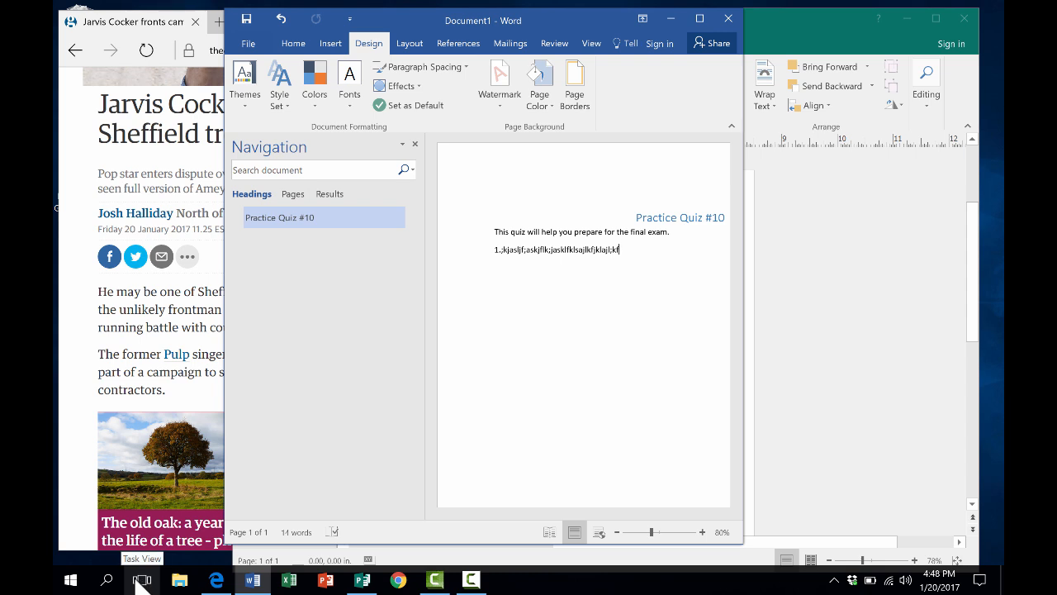
left_click(142, 580)
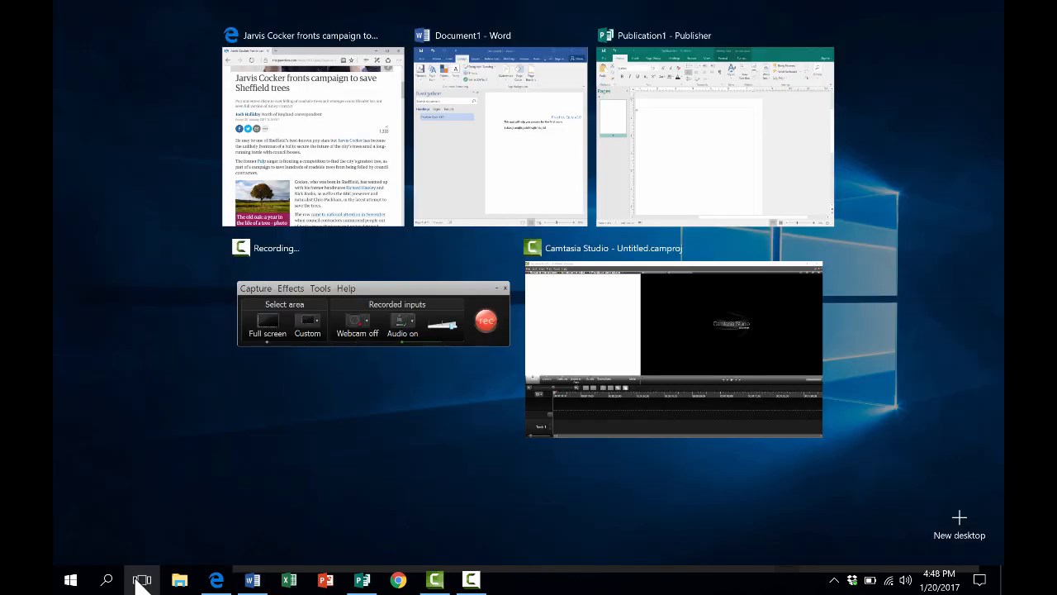
mouse_move(154, 583)
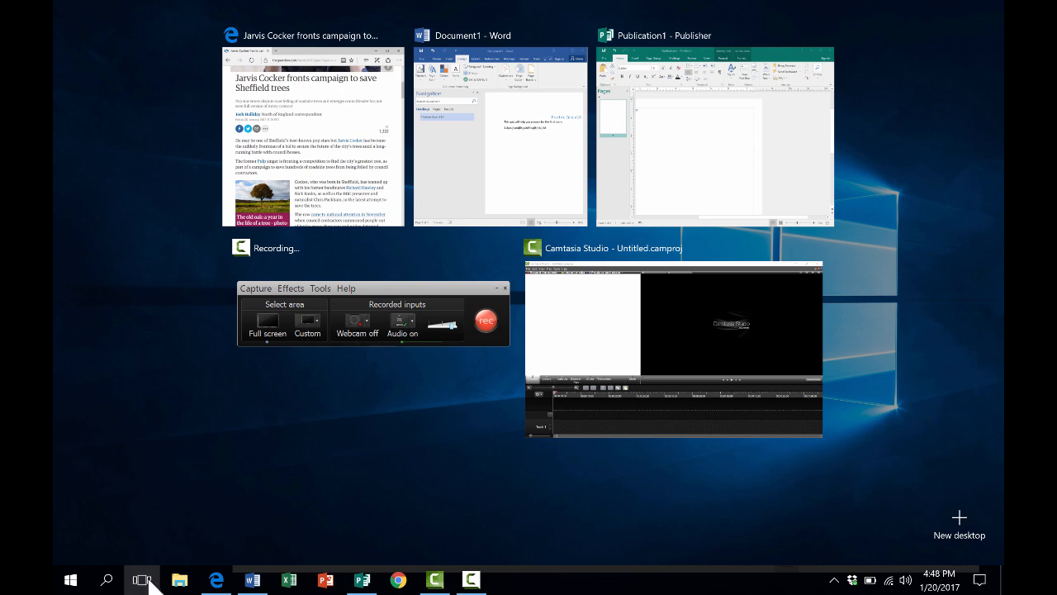
mouse_move(957, 527)
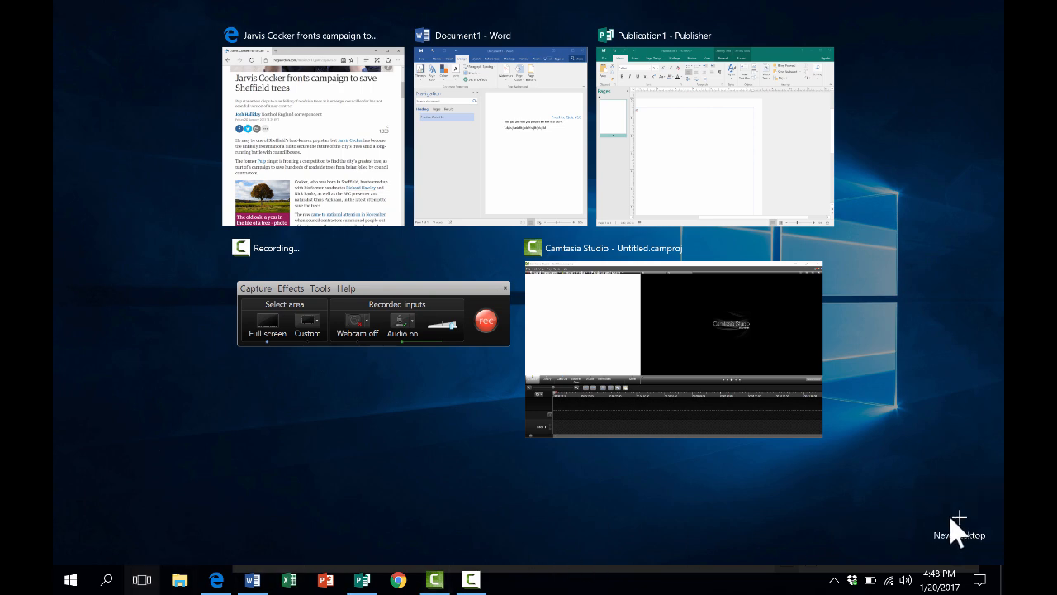
mouse_move(971, 542)
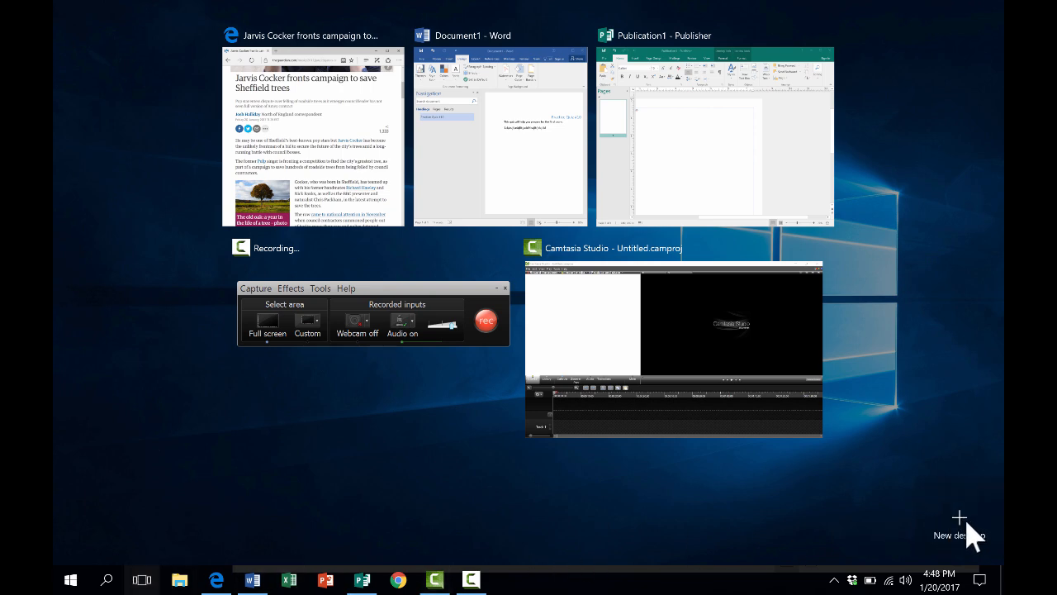
mouse_move(964, 531)
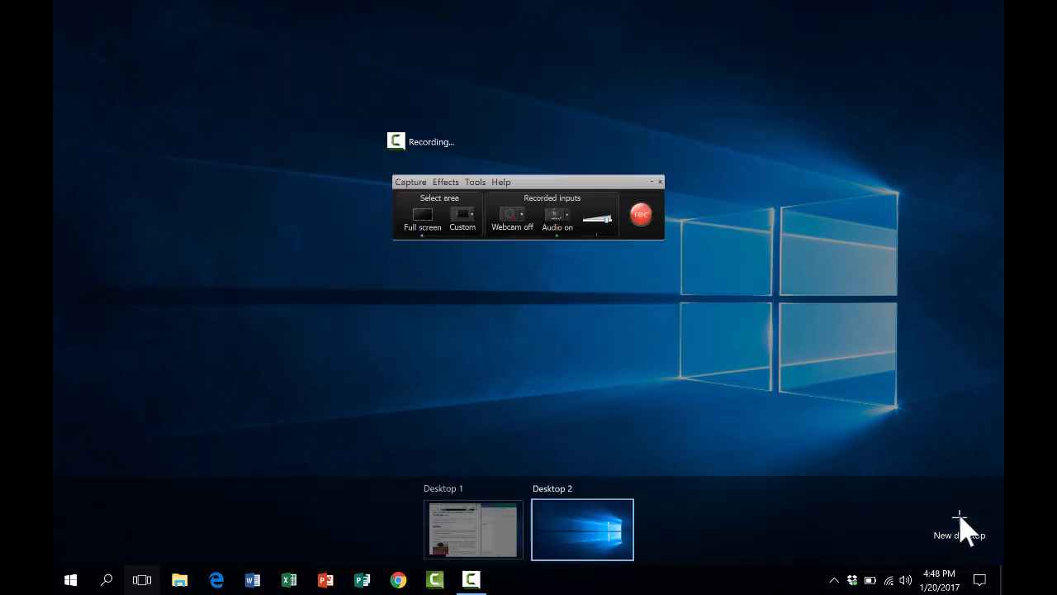
mouse_move(492, 537)
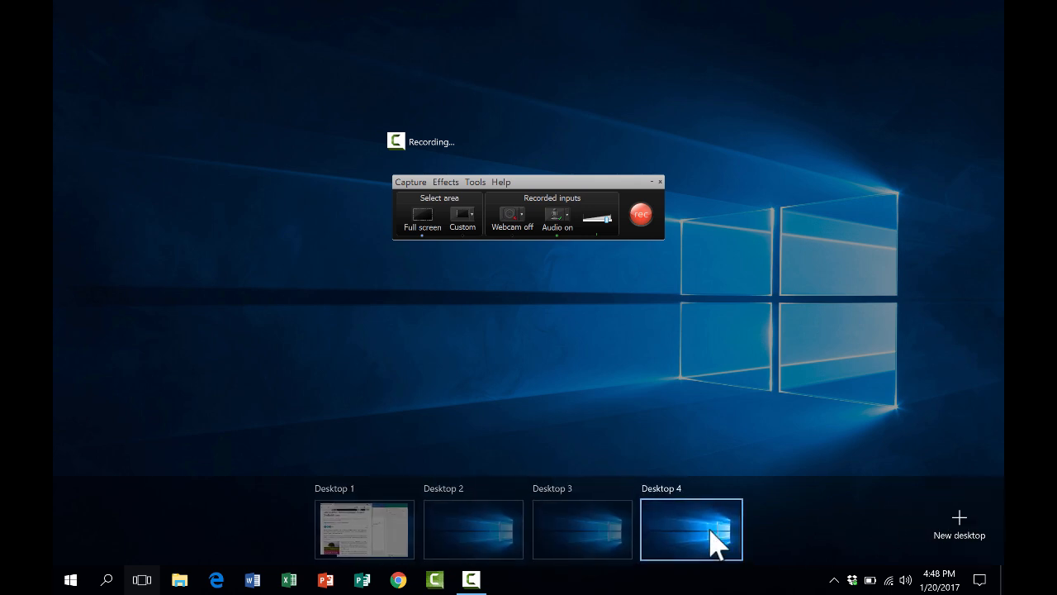
mouse_move(473, 529)
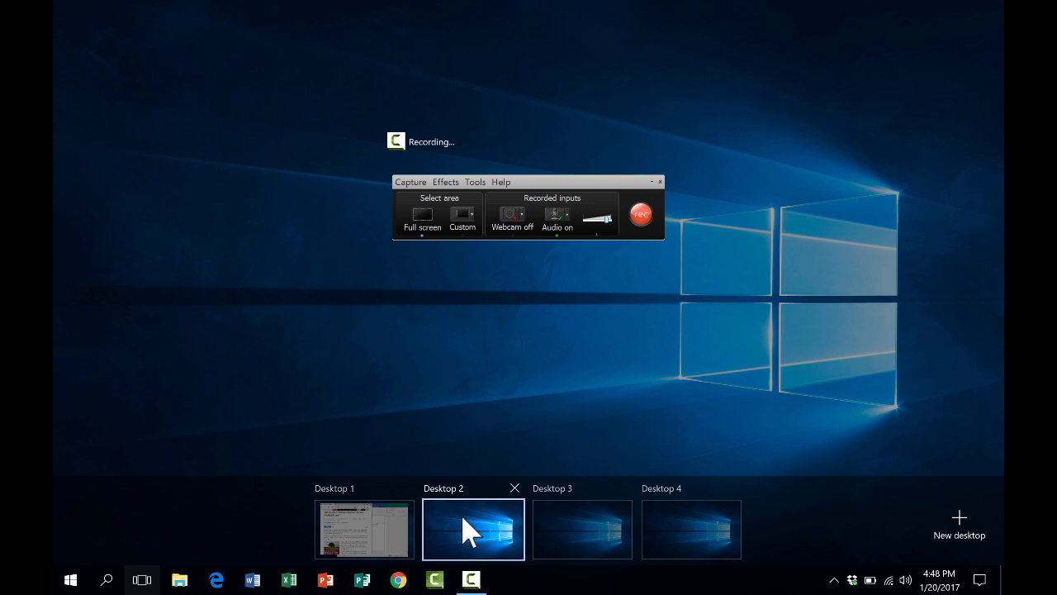
- Create extra virtual desktops in Task View and switch to the empty Desktop 3
left_click(473, 528)
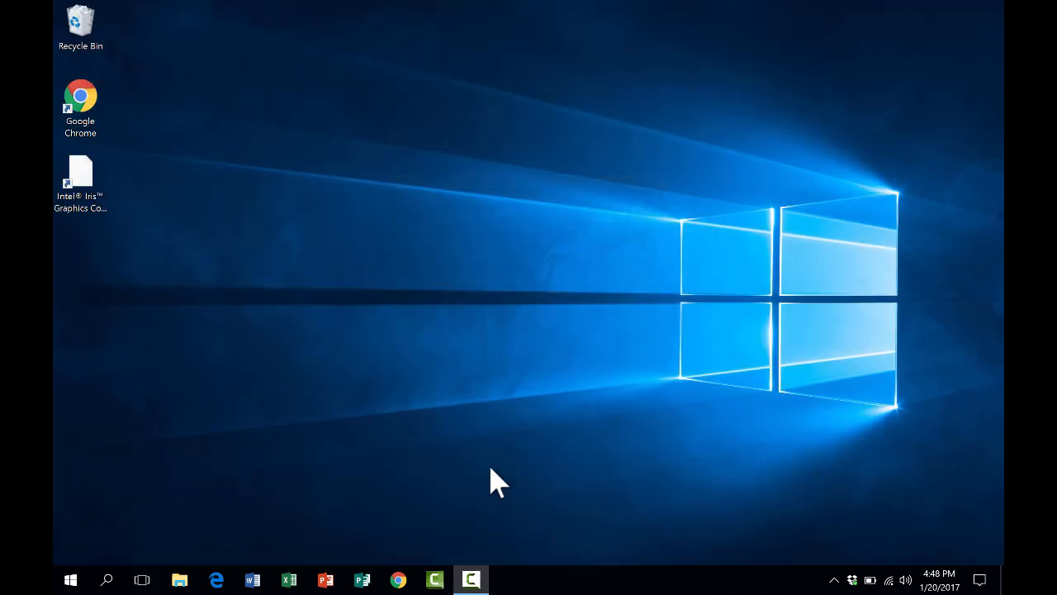
left_click(142, 579)
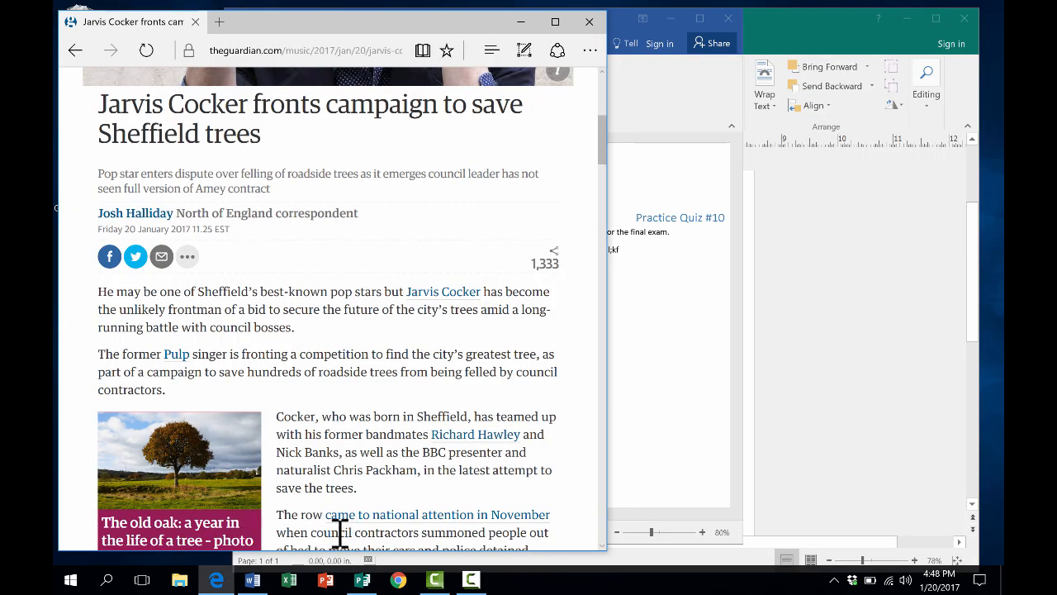
left_click(142, 579)
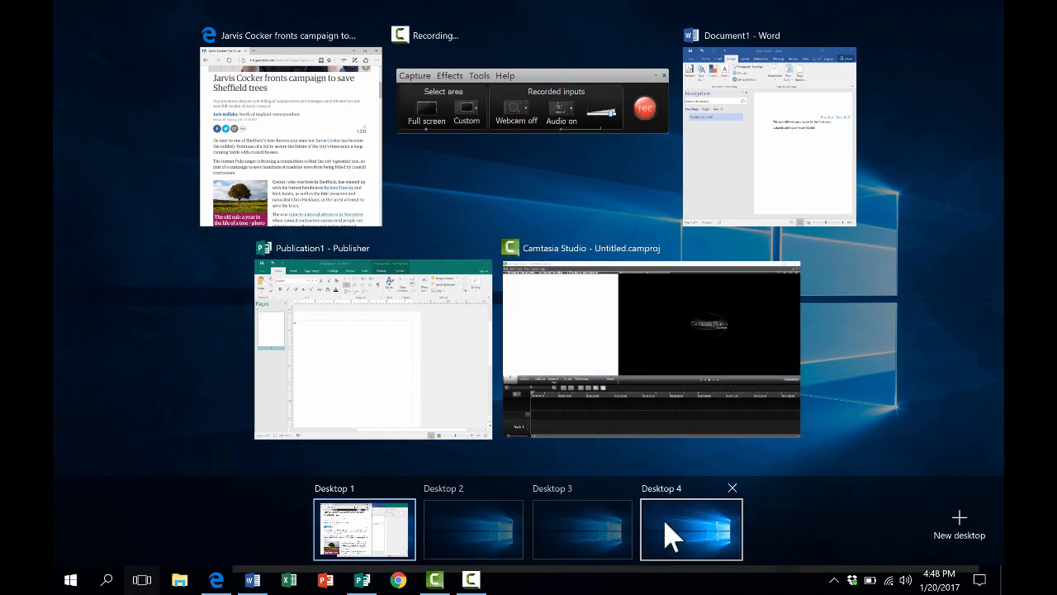
left_click(690, 529)
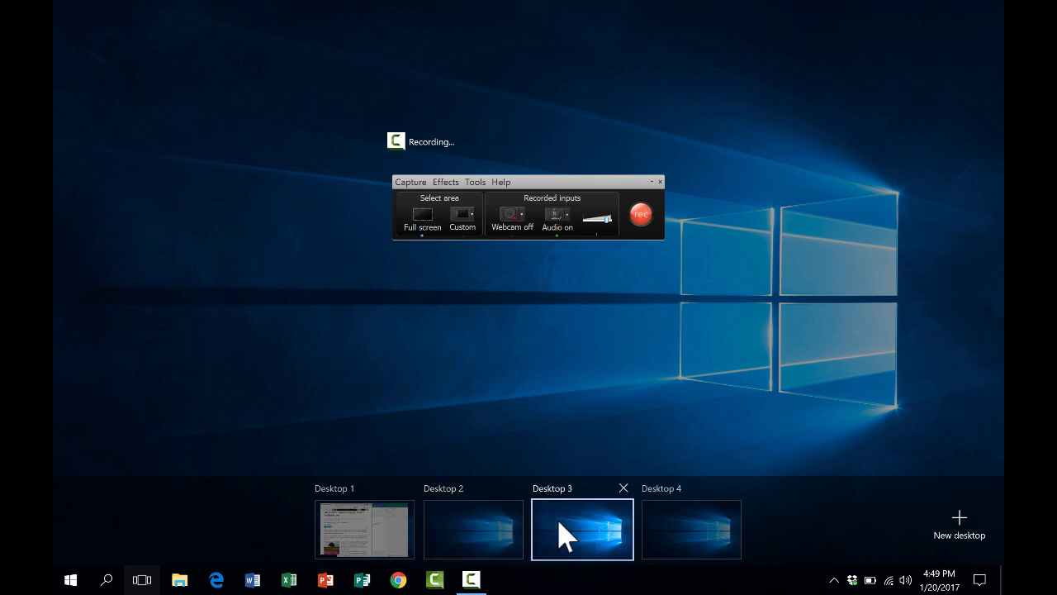
left_click(581, 528)
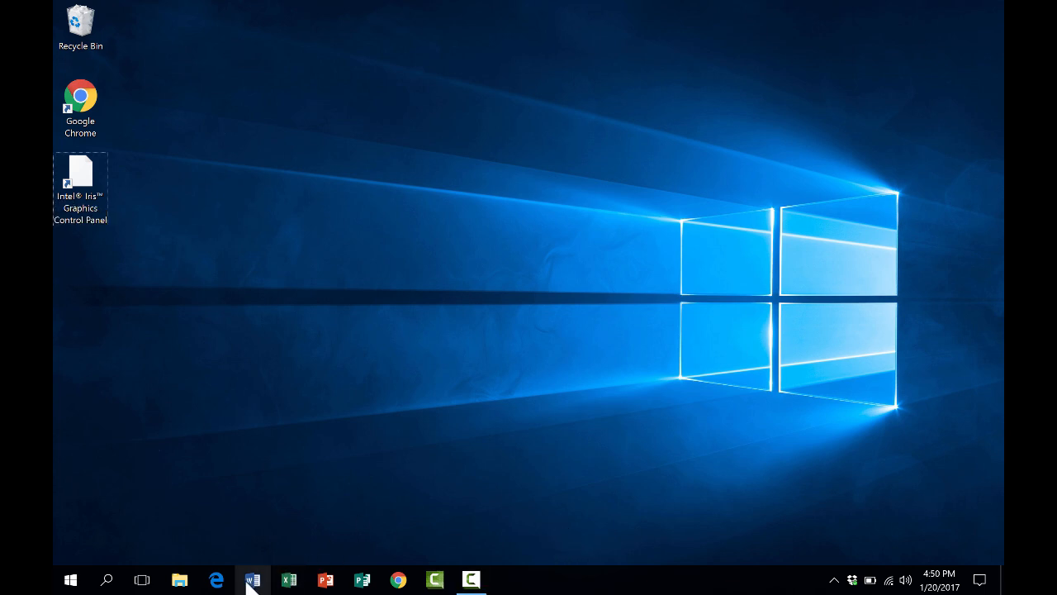
mouse_move(190, 560)
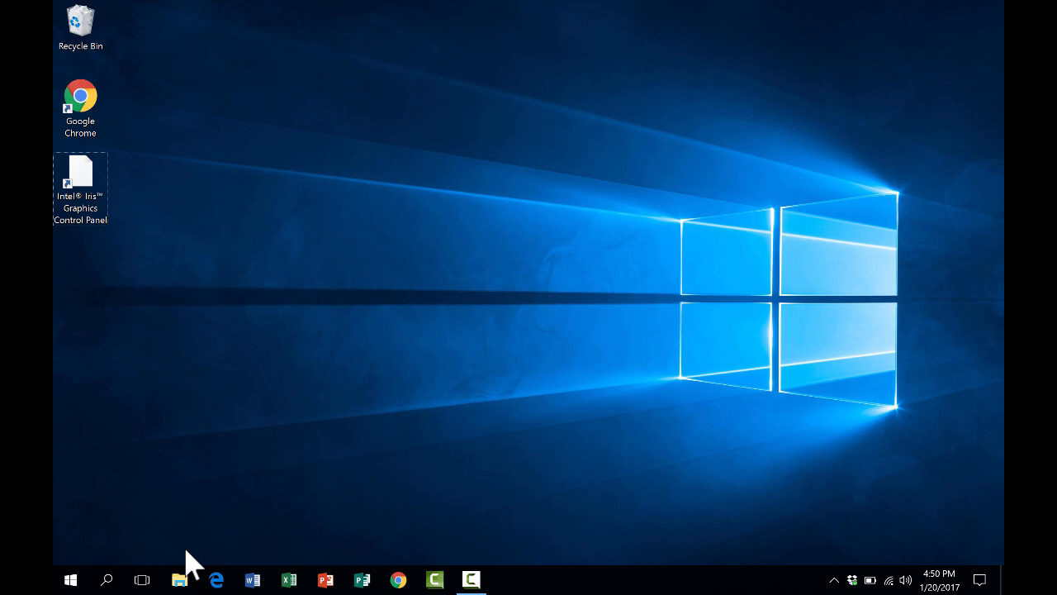
- Switch through Task View to the virtual desktop holding only the Word quiz document
left_click(142, 580)
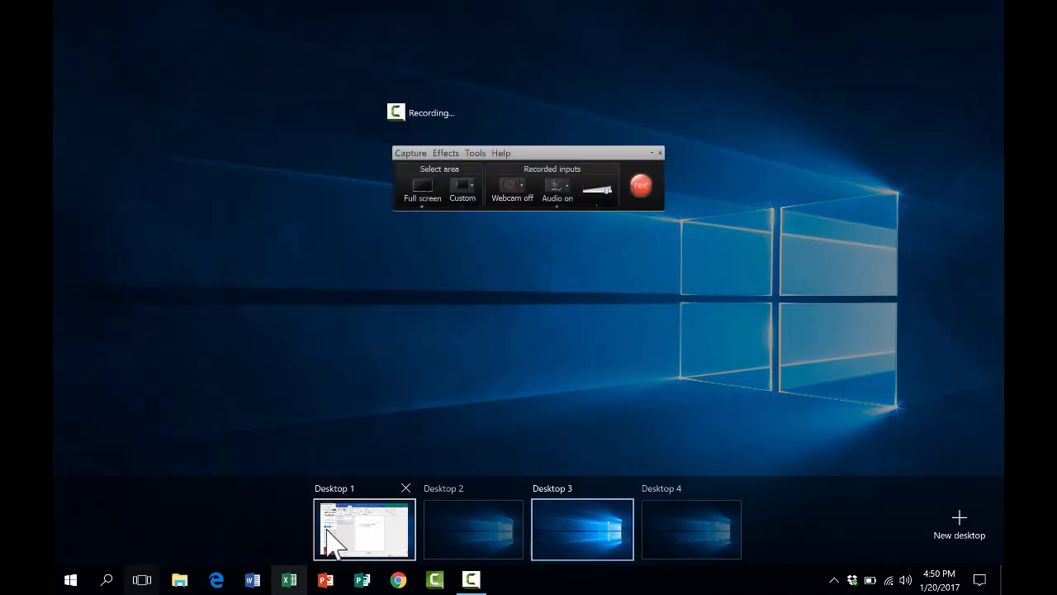
left_click(363, 529)
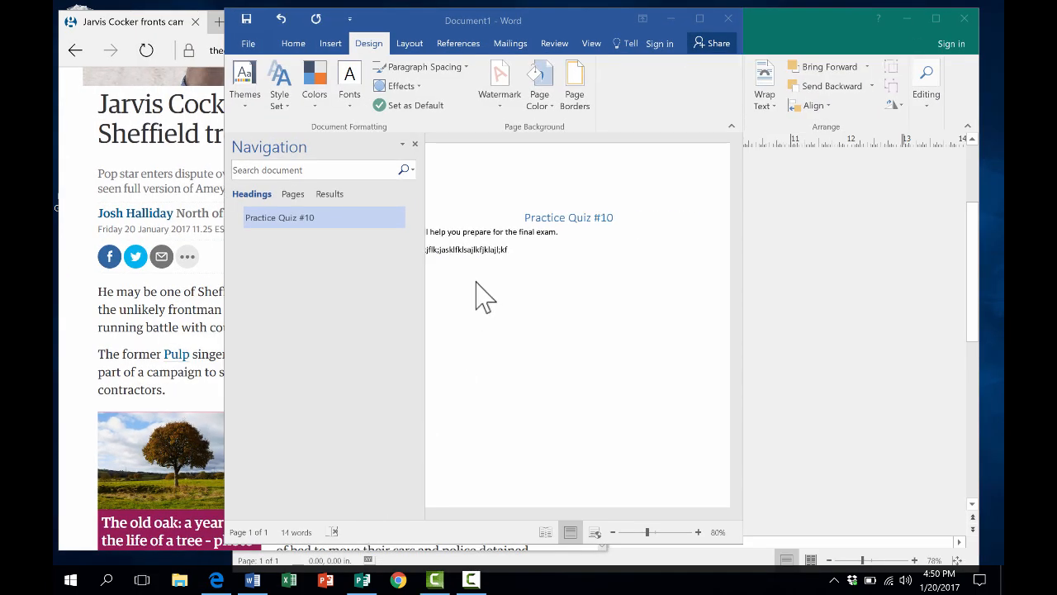
left_click(142, 580)
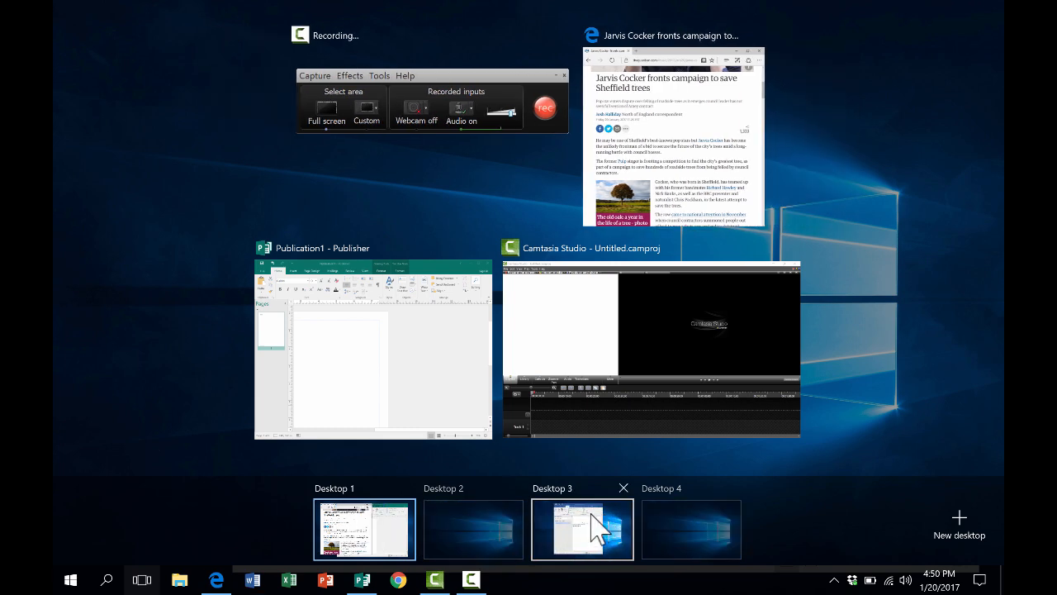
left_click(362, 529)
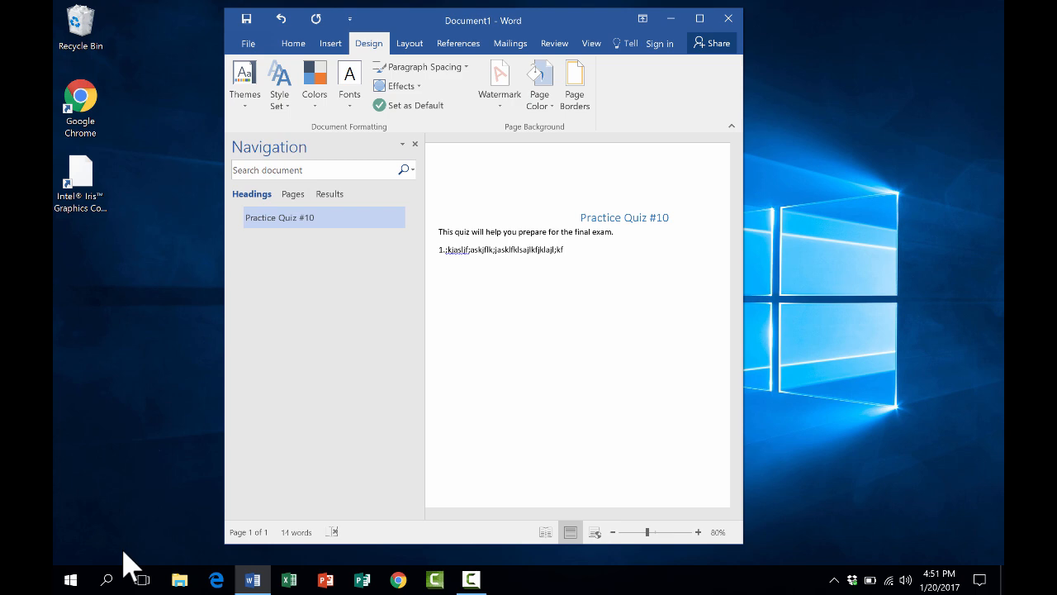
mouse_move(105, 579)
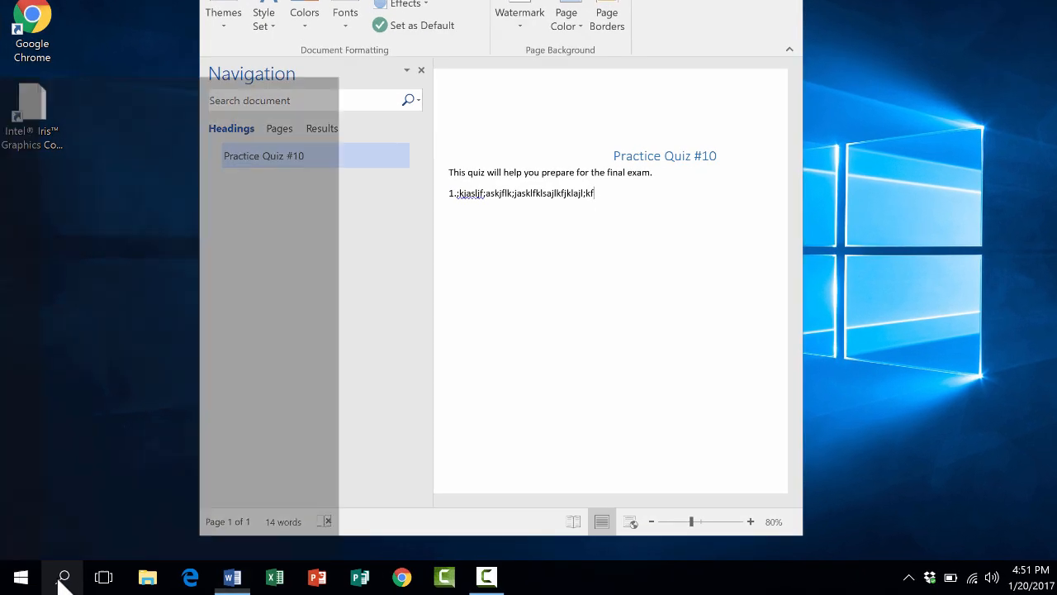
- Search the PC for 'quiz' from the taskbar search box
left_click(62, 576)
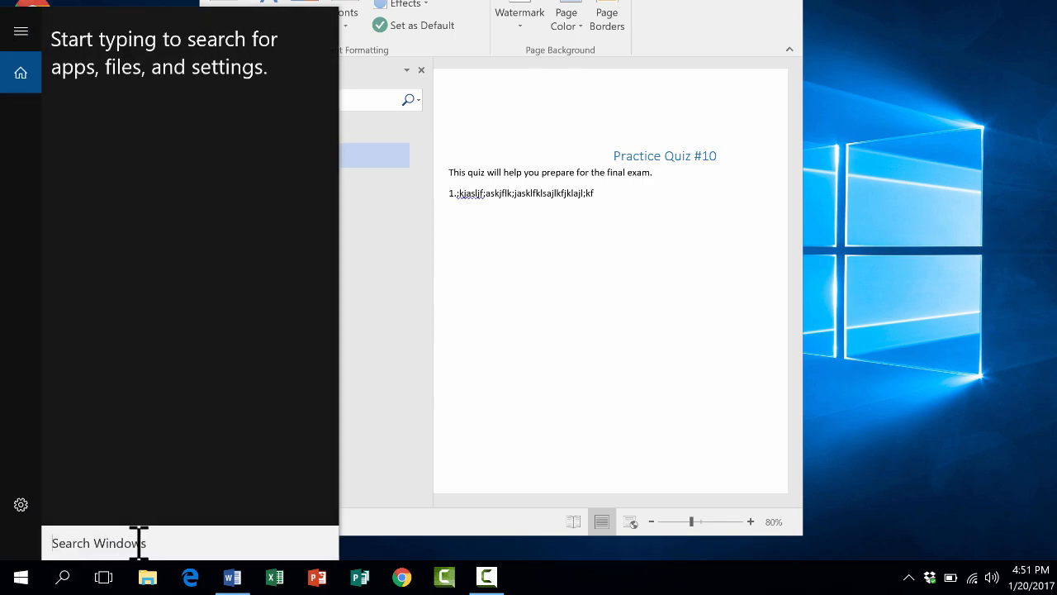
type("google")
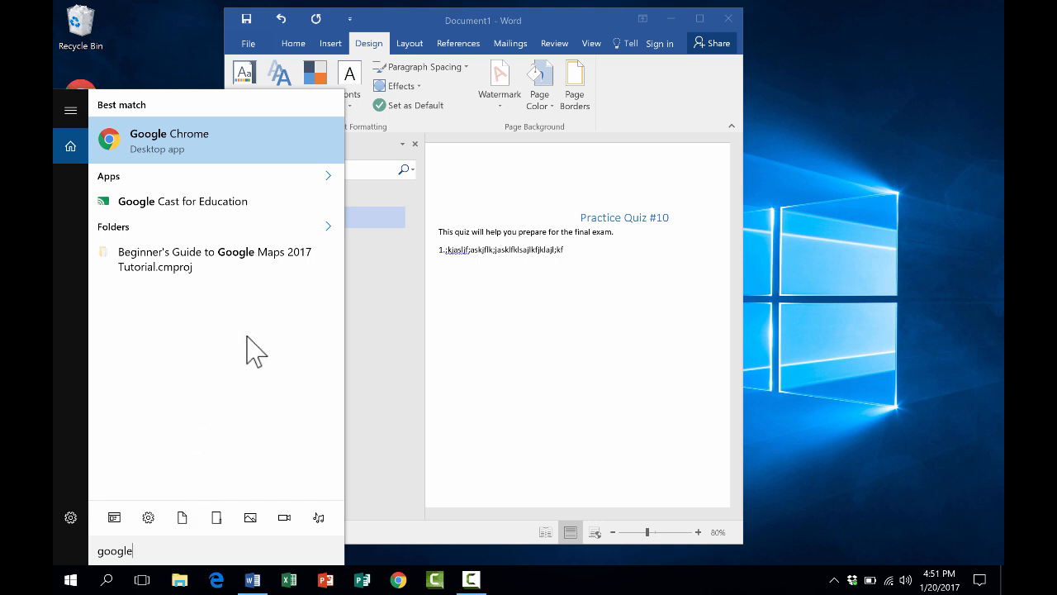
mouse_move(175, 152)
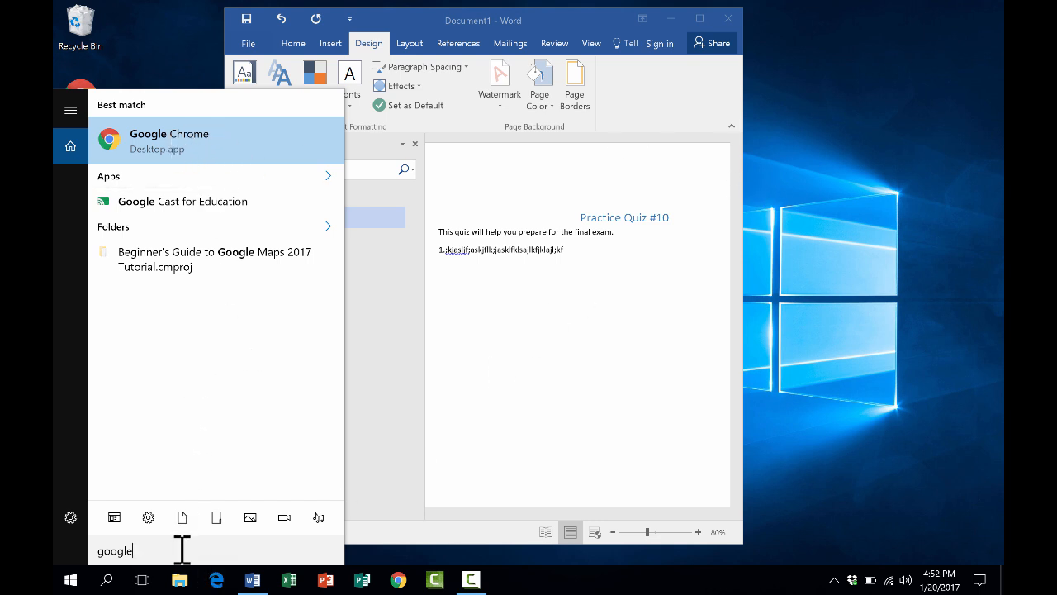
mouse_move(251, 517)
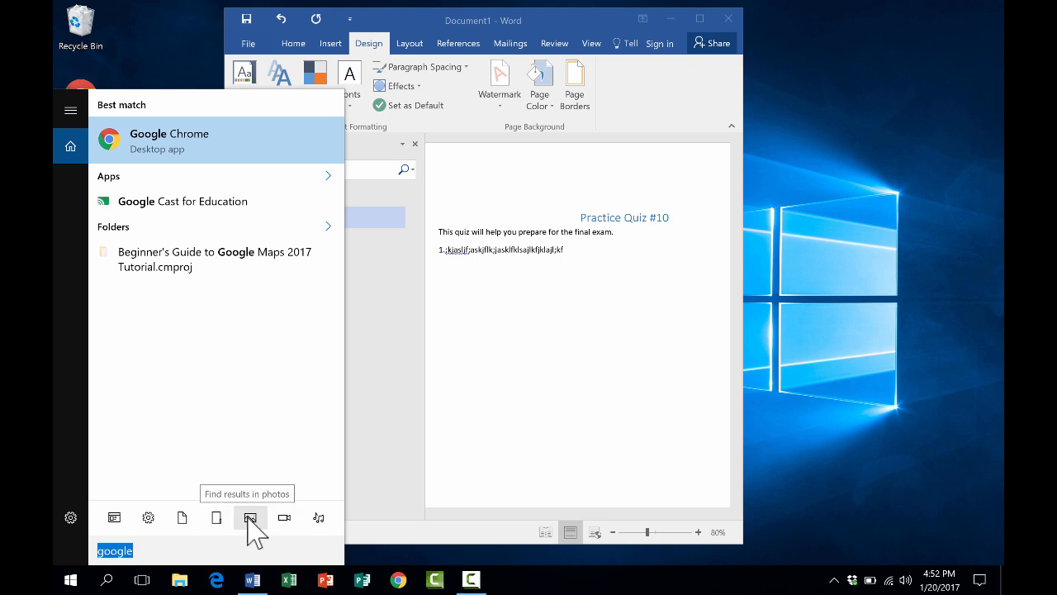
type("quiz")
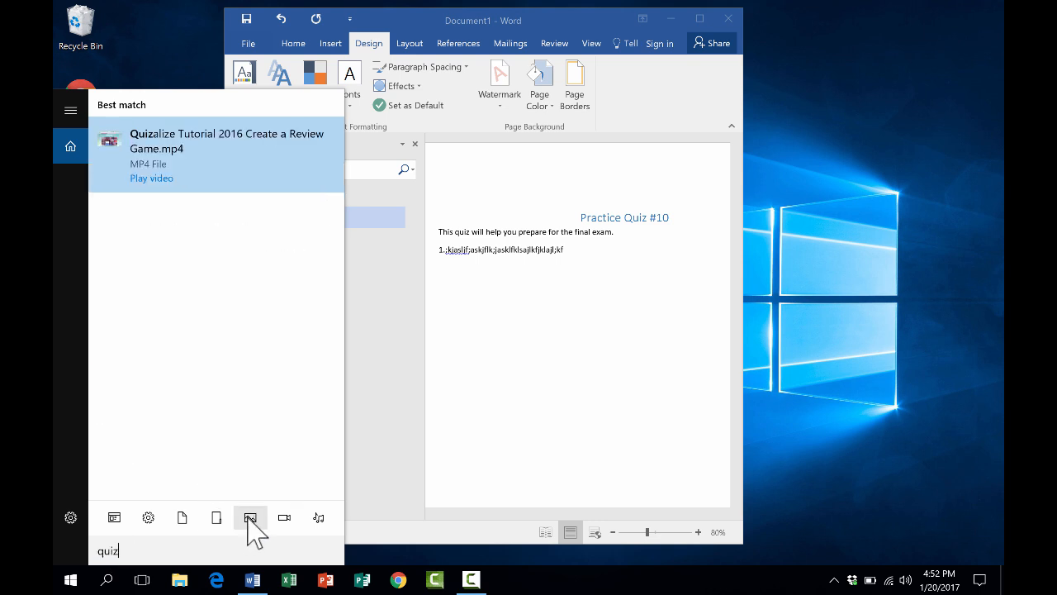
mouse_move(235, 202)
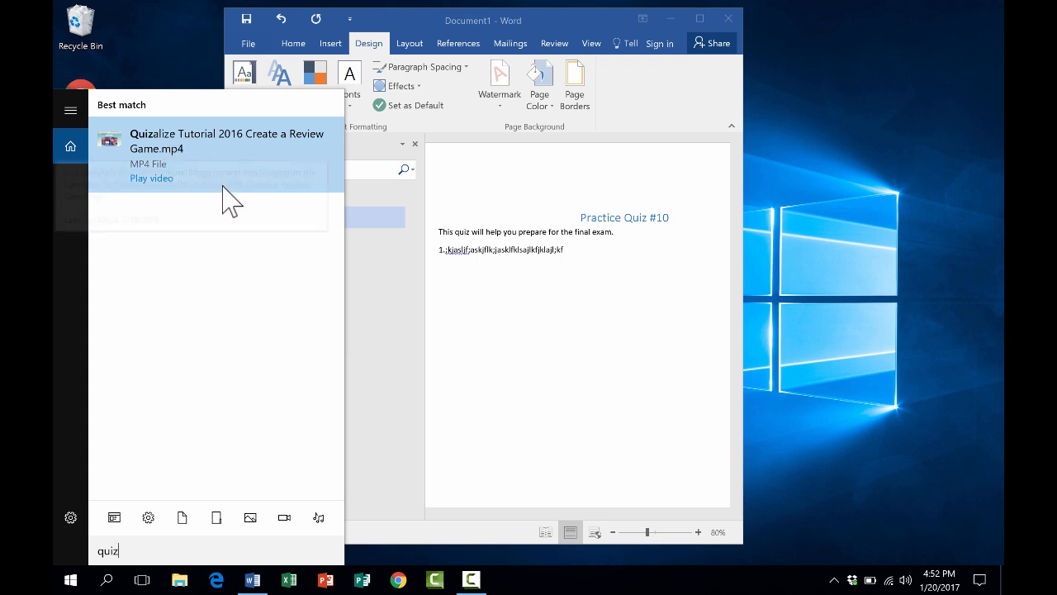
- Narrow the quiz results to videos, music, then photos, finding nothing
left_click(284, 517)
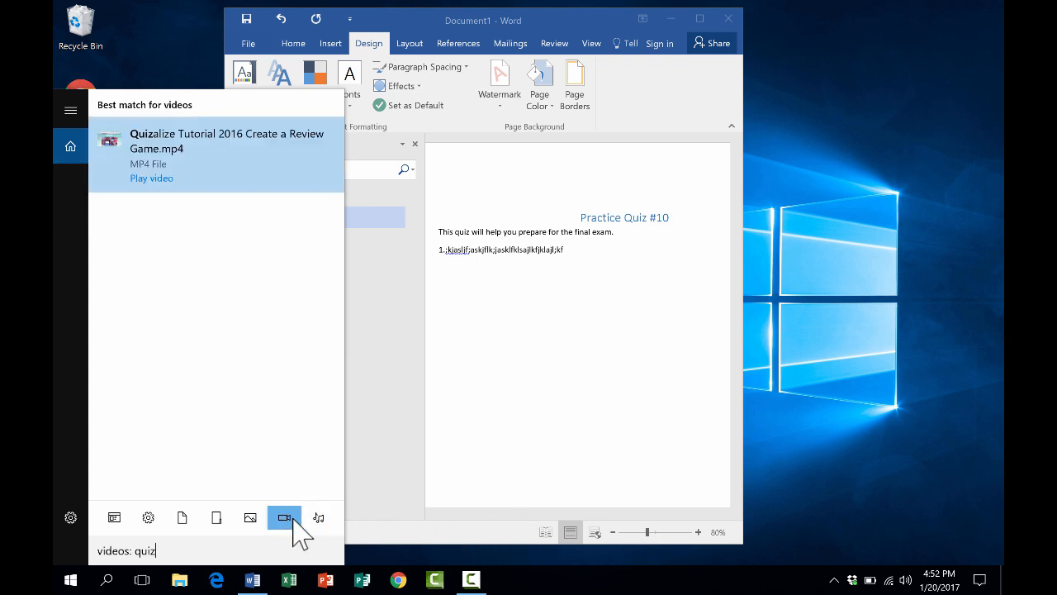
left_click(317, 517)
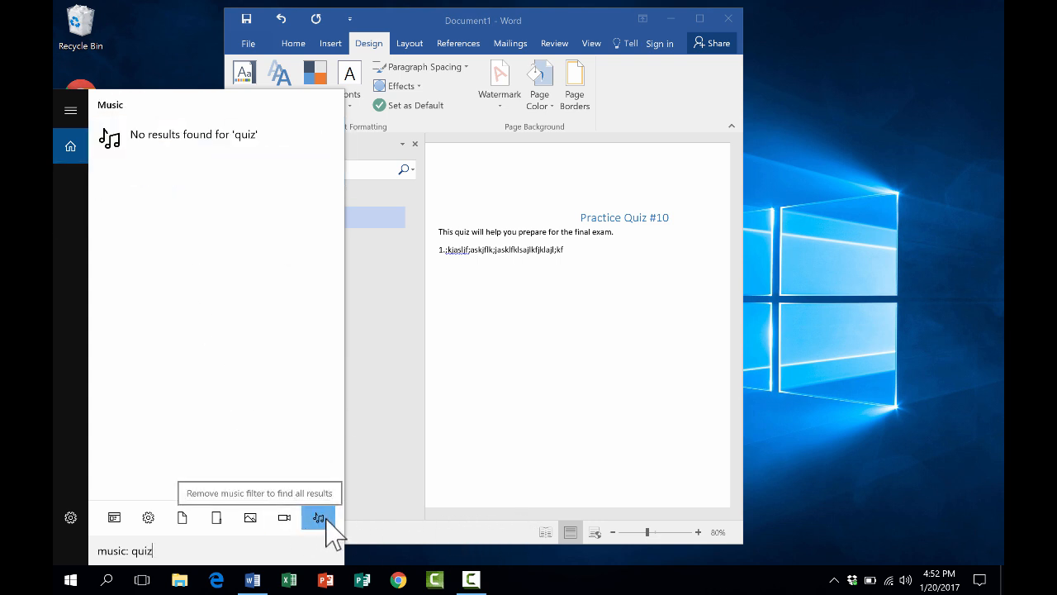
mouse_move(181, 517)
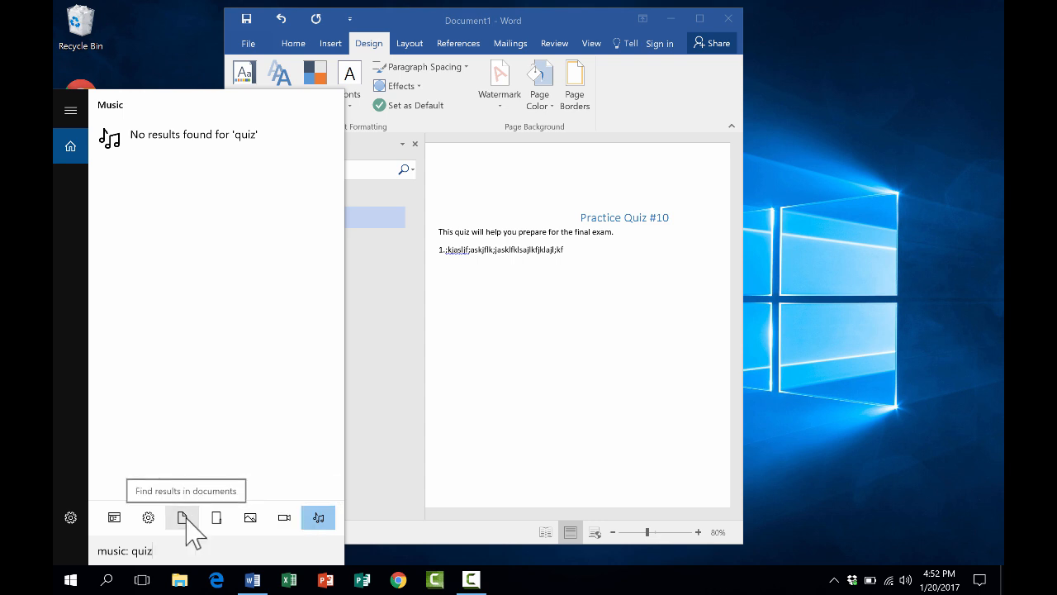
left_click(249, 517)
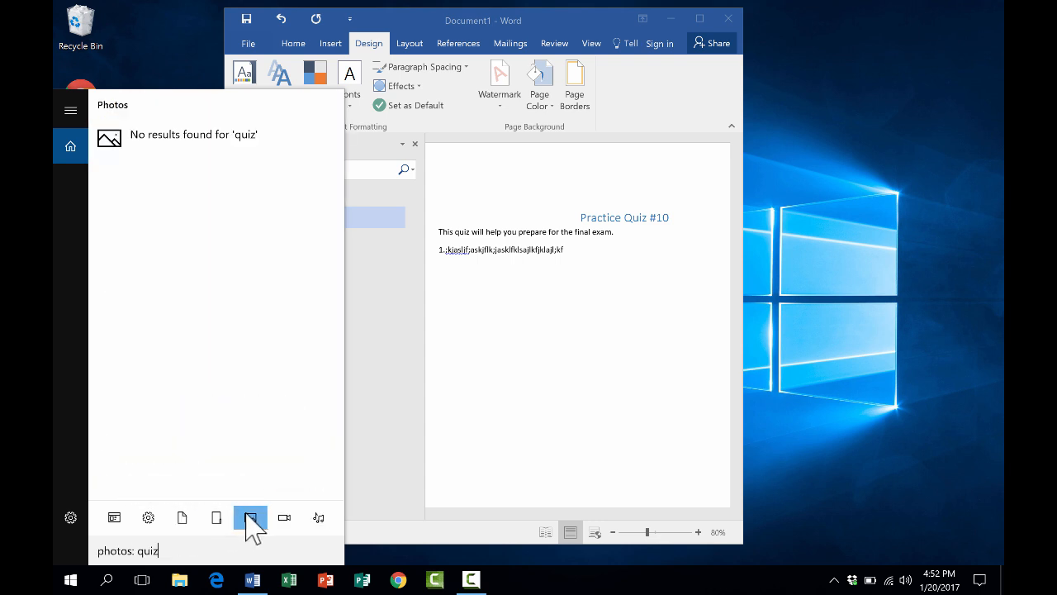
left_click(114, 517)
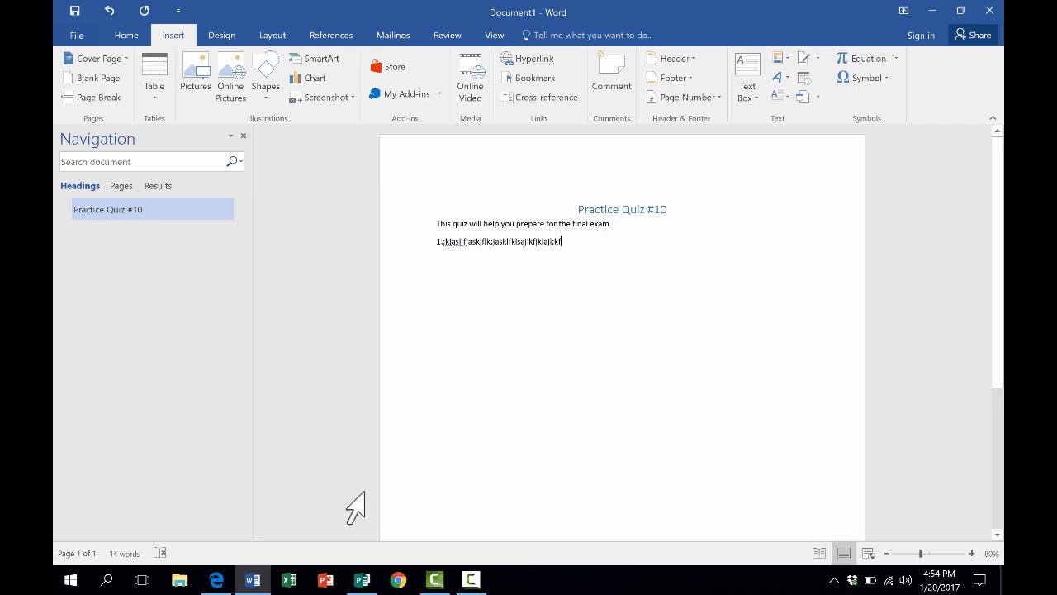
mouse_move(360, 512)
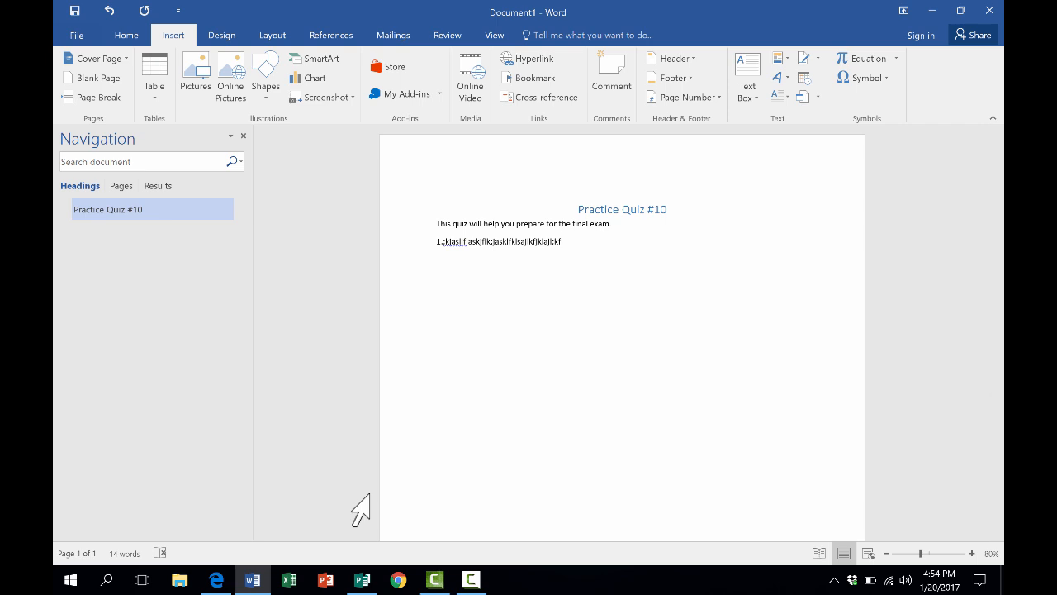
mouse_move(356, 509)
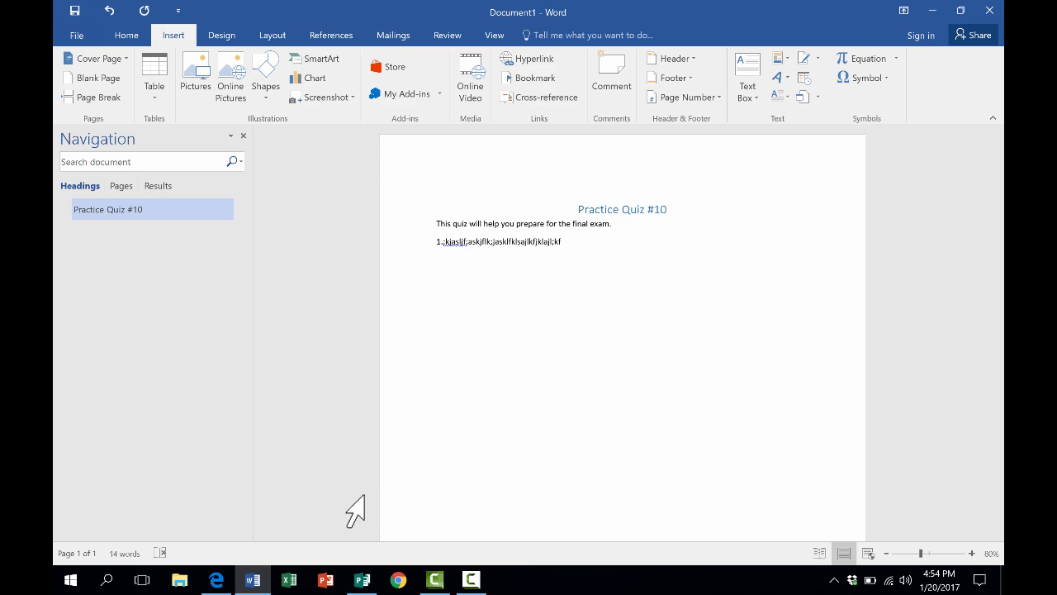
- Look over the Guardian article in Edge, then return to the Word quiz document
left_click(215, 580)
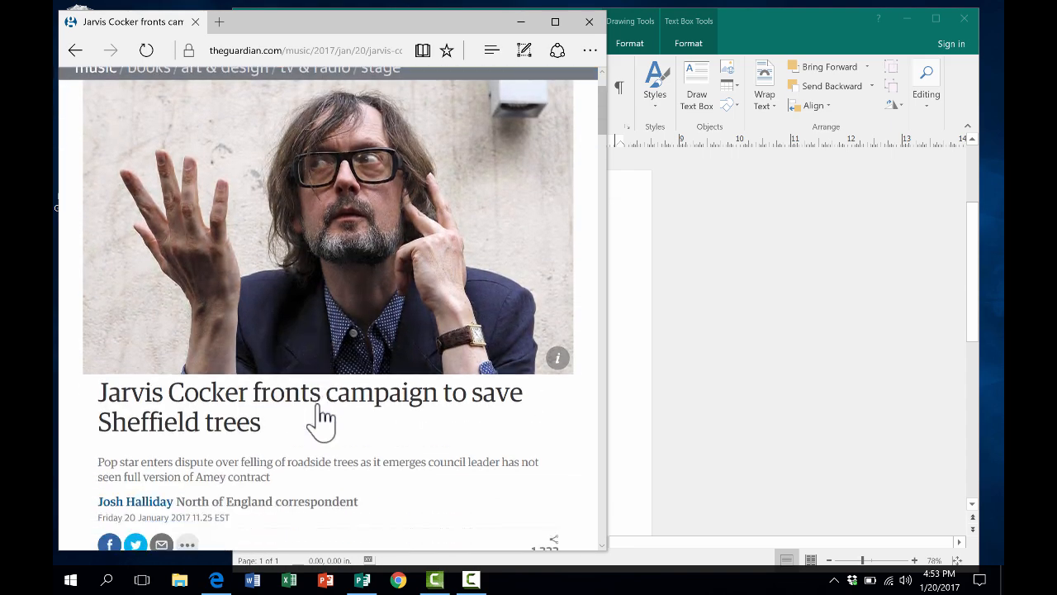
scroll("down", 3)
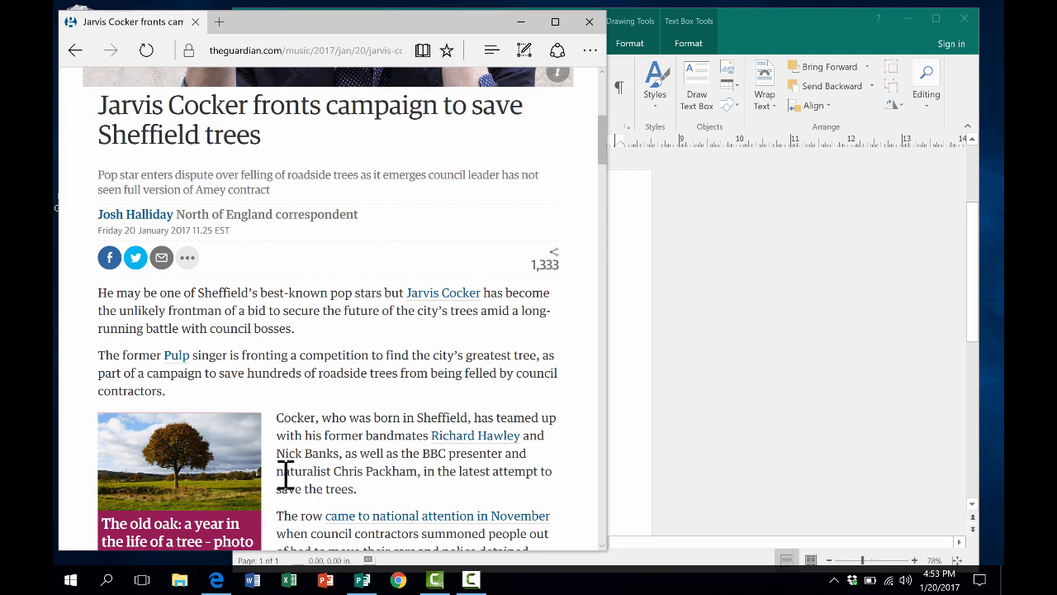
left_click(251, 580)
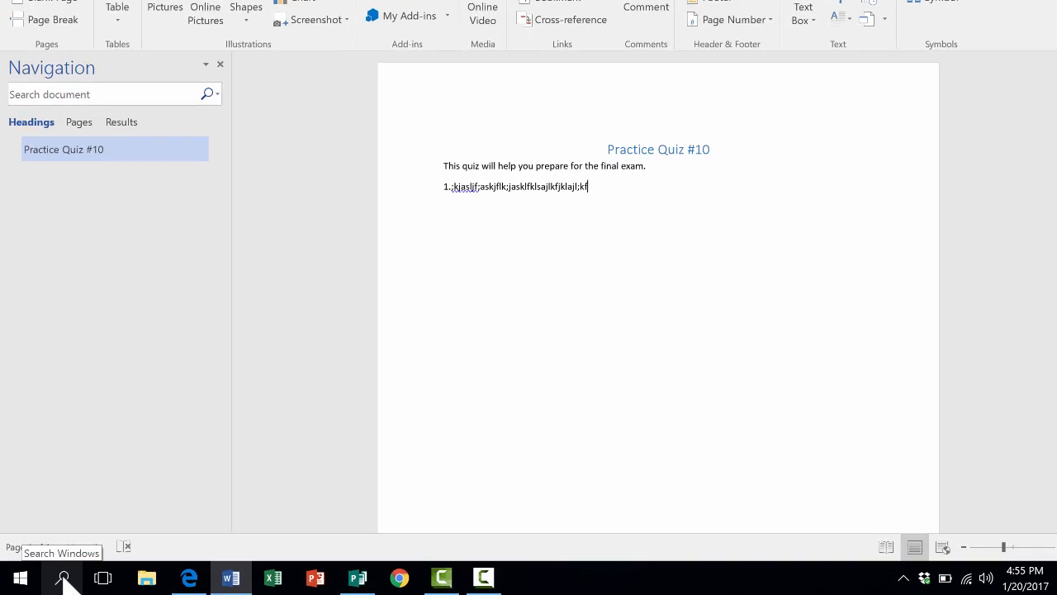
- Launch Snipping Tool via a taskbar search for 'sni'
left_click(62, 578)
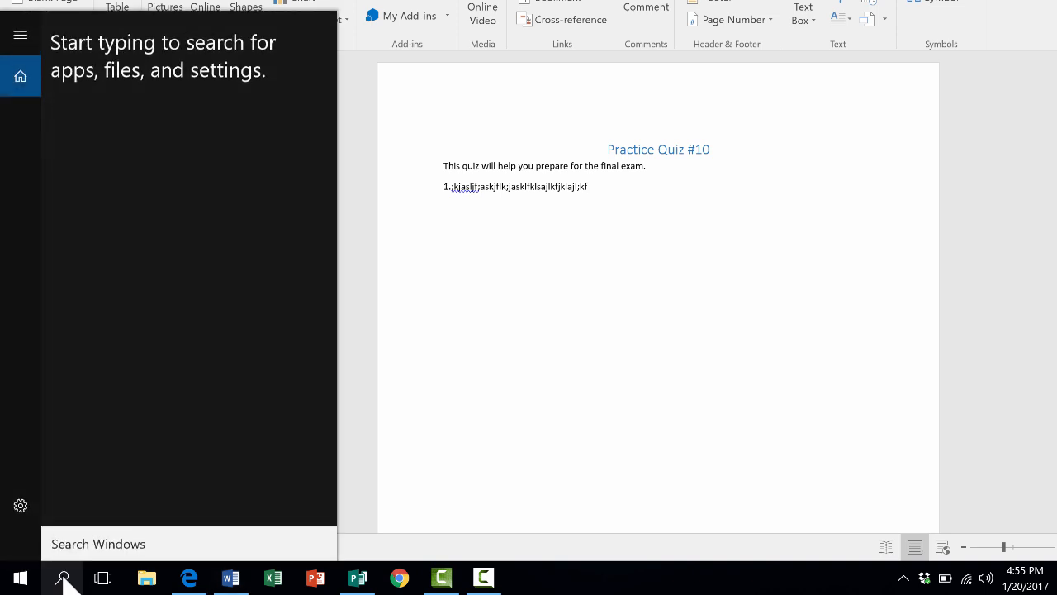
type("snipping")
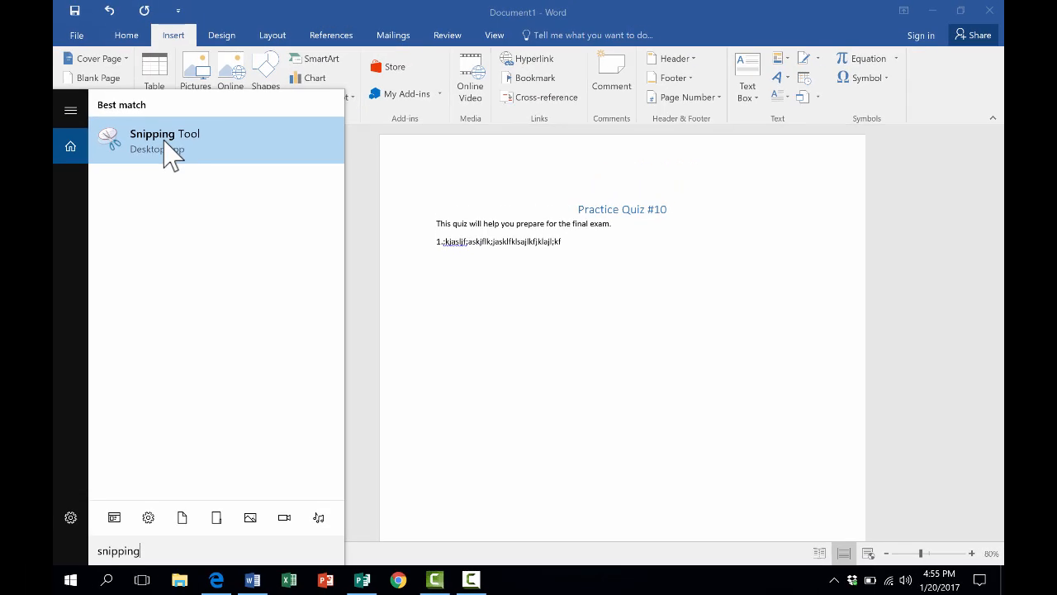
left_click(166, 140)
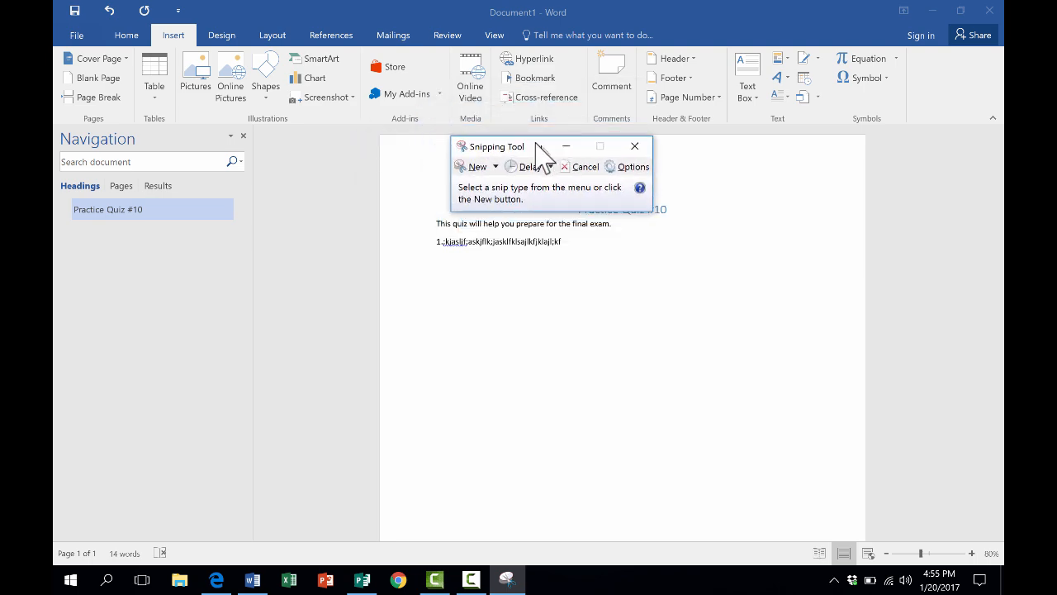
- Move Snipping Tool aside and scroll the Edge article to the council paragraphs and tree photo
left_click_drag(537, 145, 636, 135)
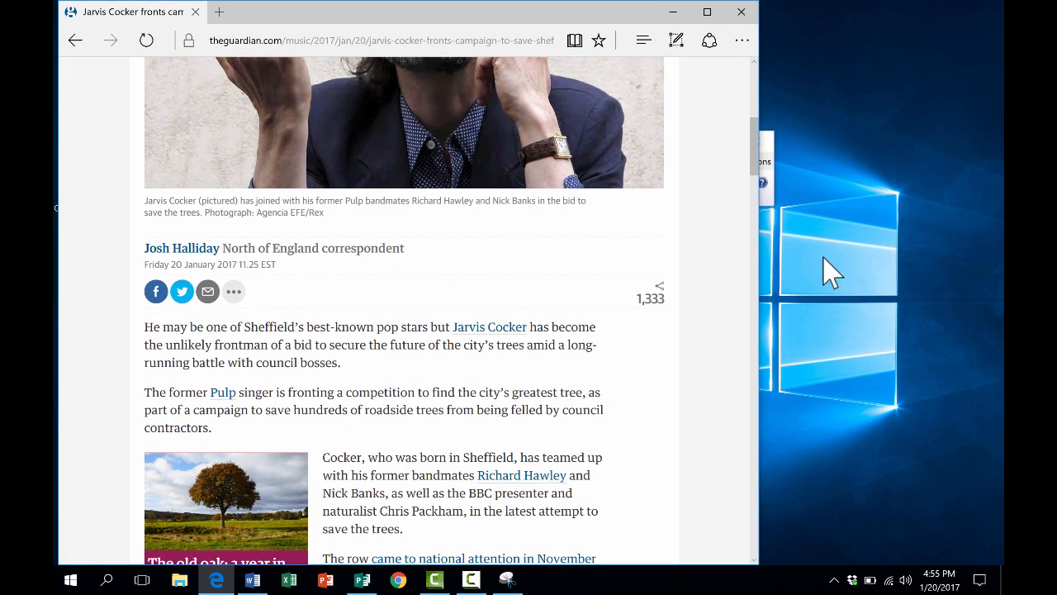
left_click(506, 578)
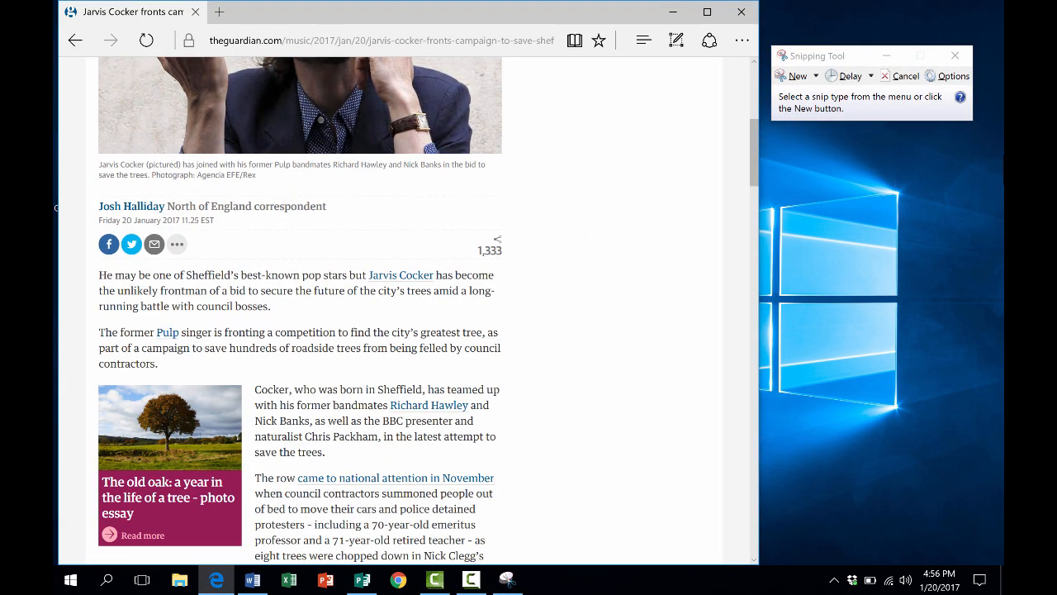
scroll("down", 3)
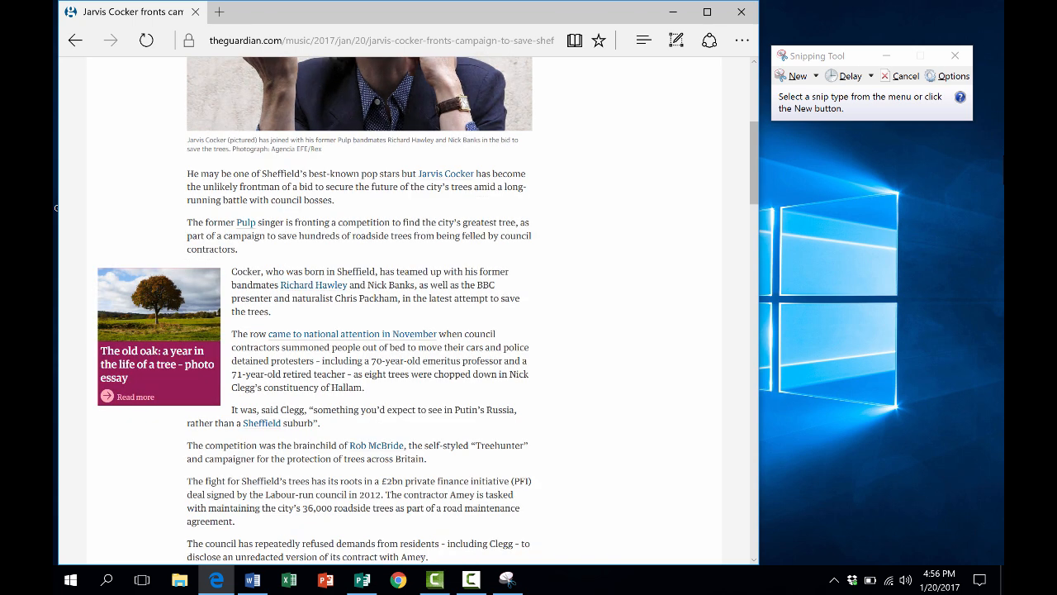
scroll("down", 3)
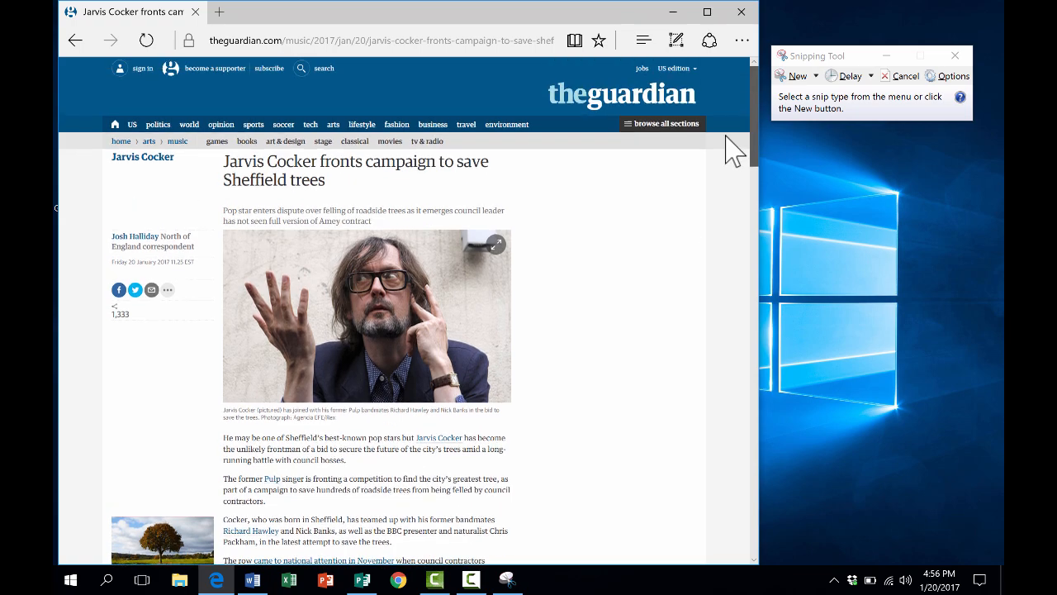
scroll("down", 3)
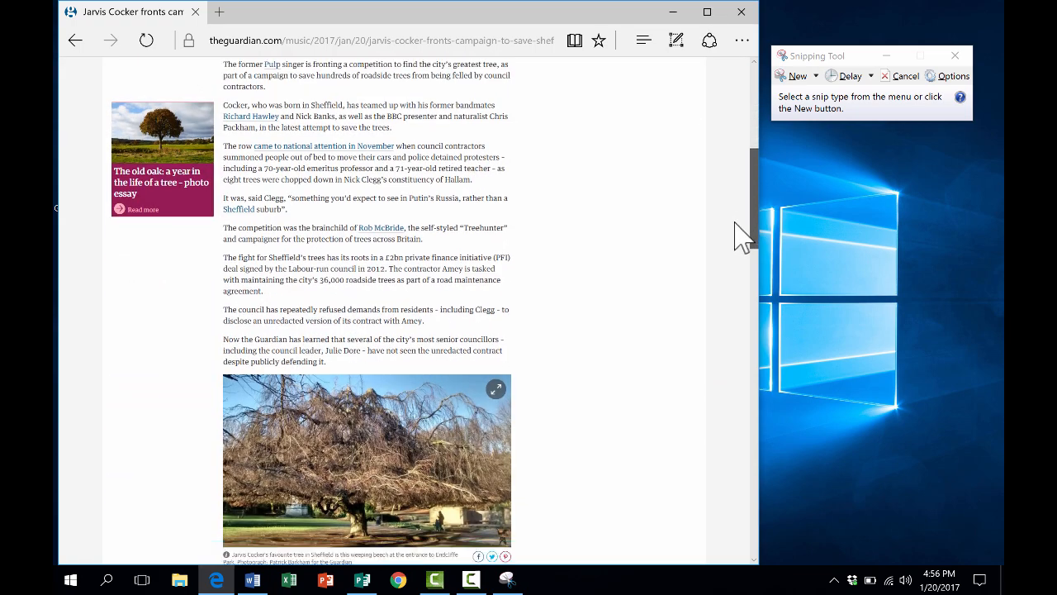
scroll("down", 3)
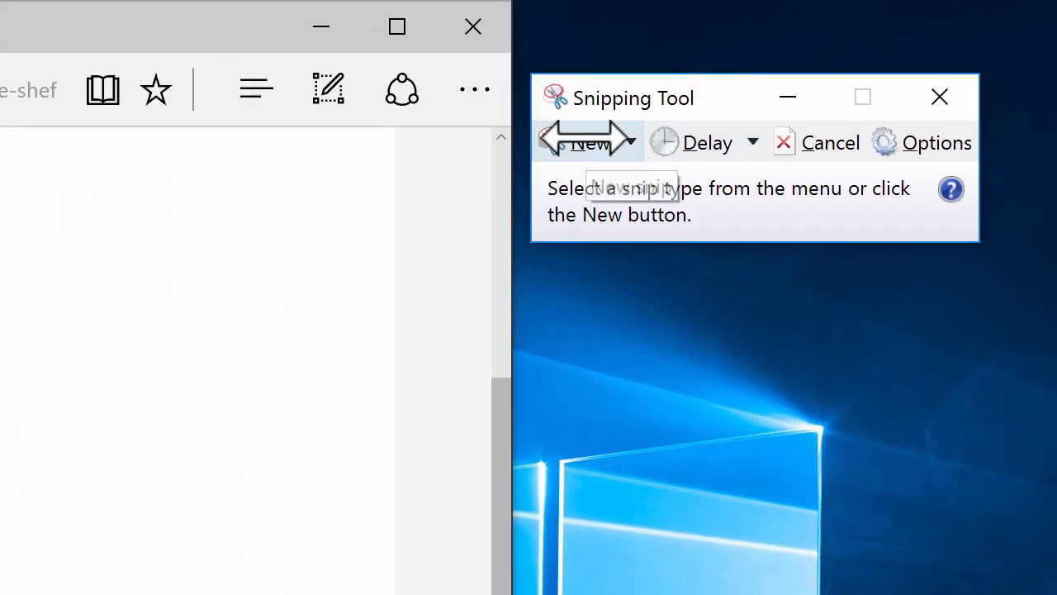
- Snip a rectangle around the council paragraphs and tree photo, then close Edge
left_click(588, 142)
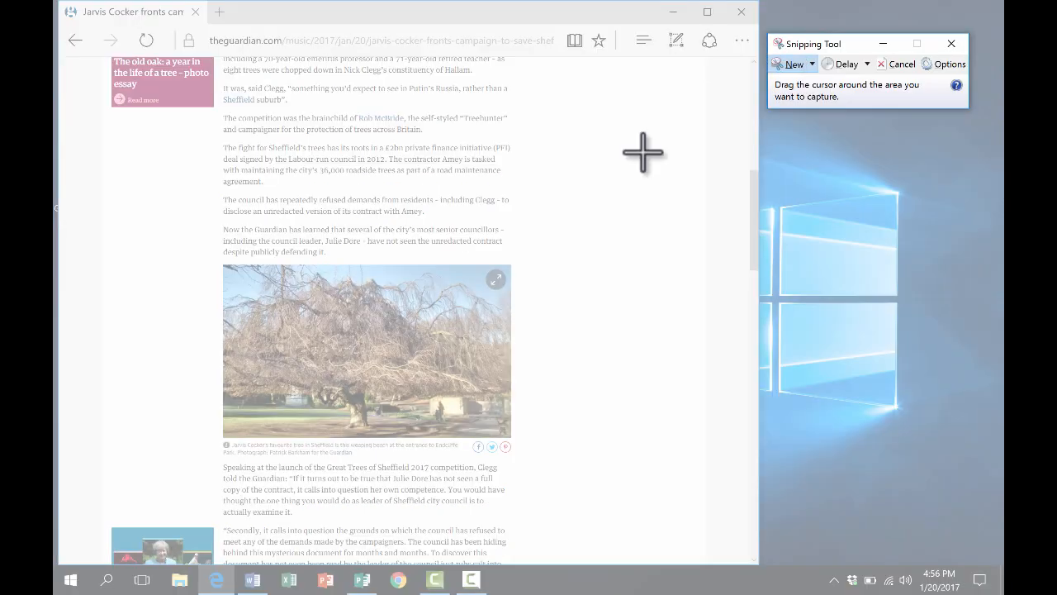
mouse_move(613, 129)
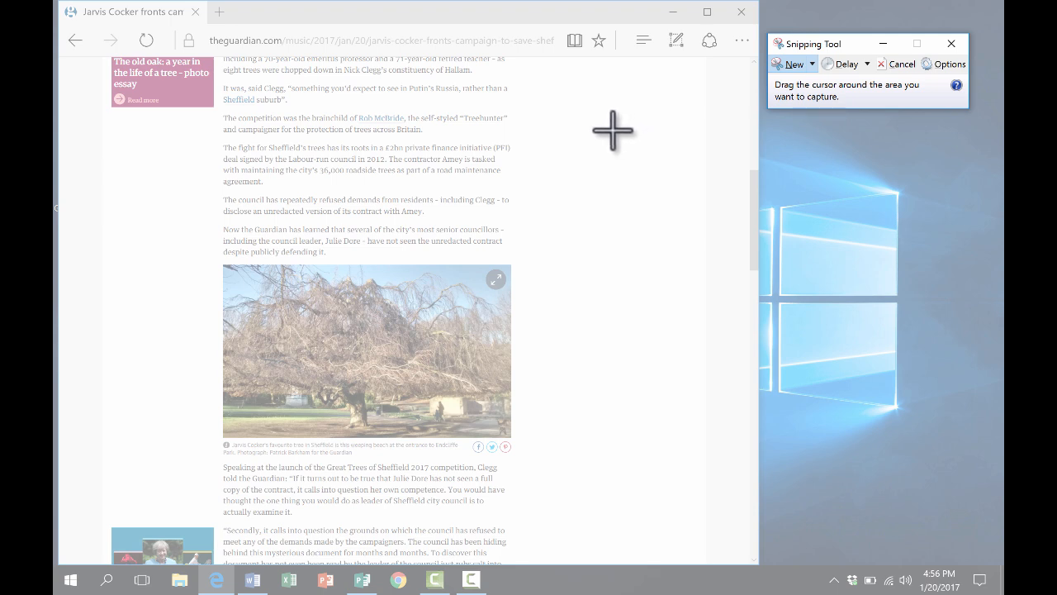
mouse_move(529, 126)
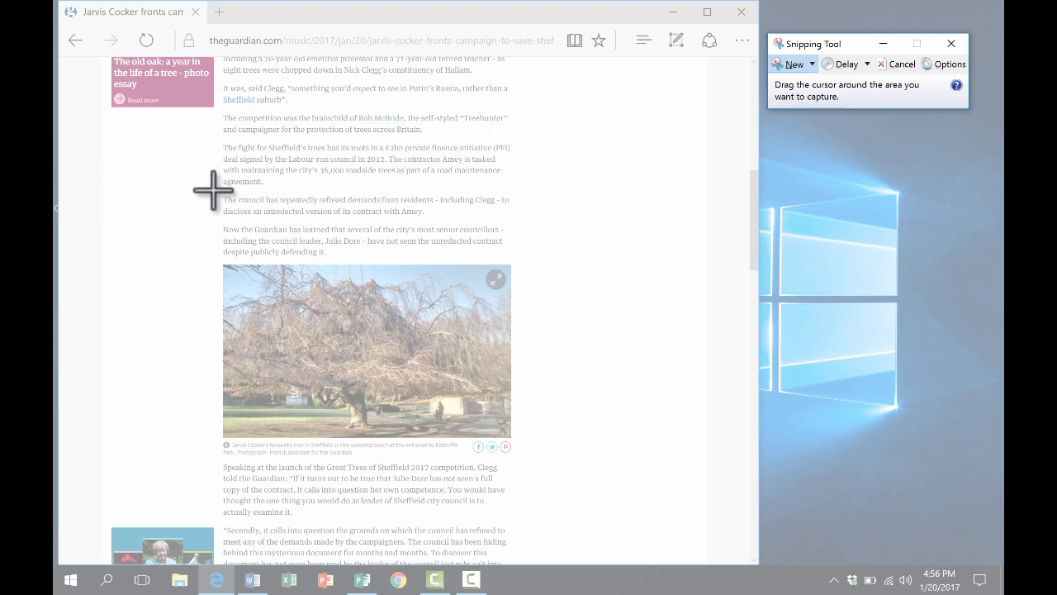
left_click_drag(213, 190, 387, 436)
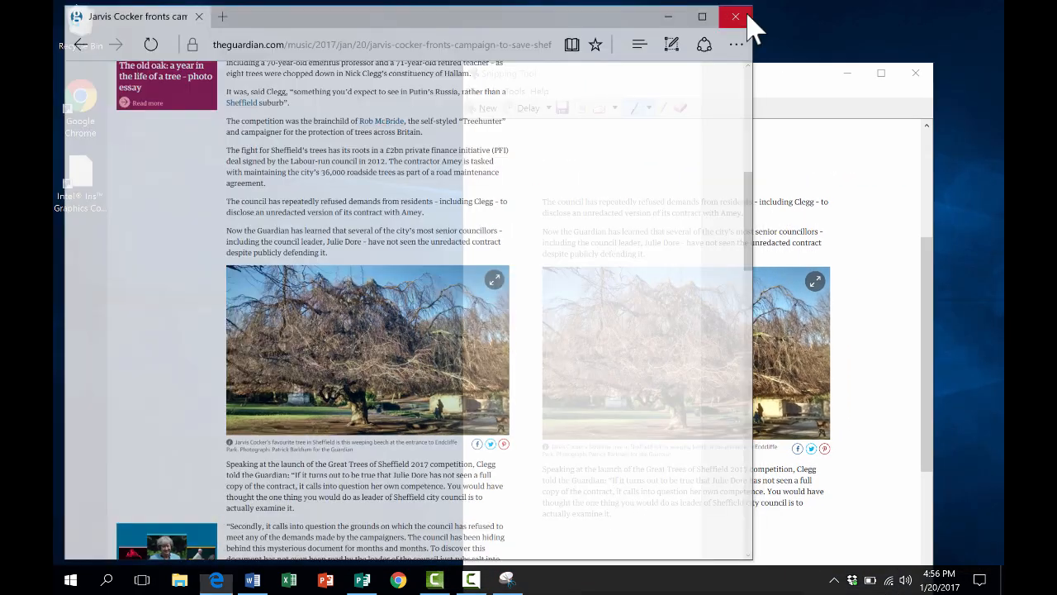
left_click(735, 17)
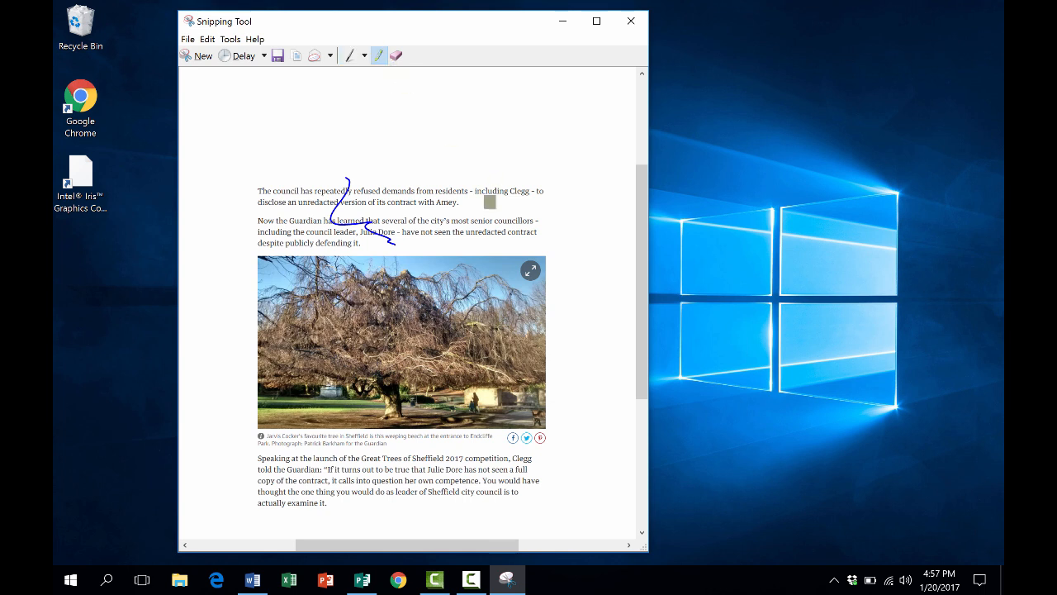
- Highlight the residents/Clegg/Amey line in yellow and erase the blue pen scribbles
left_click_drag(417, 192, 542, 192)
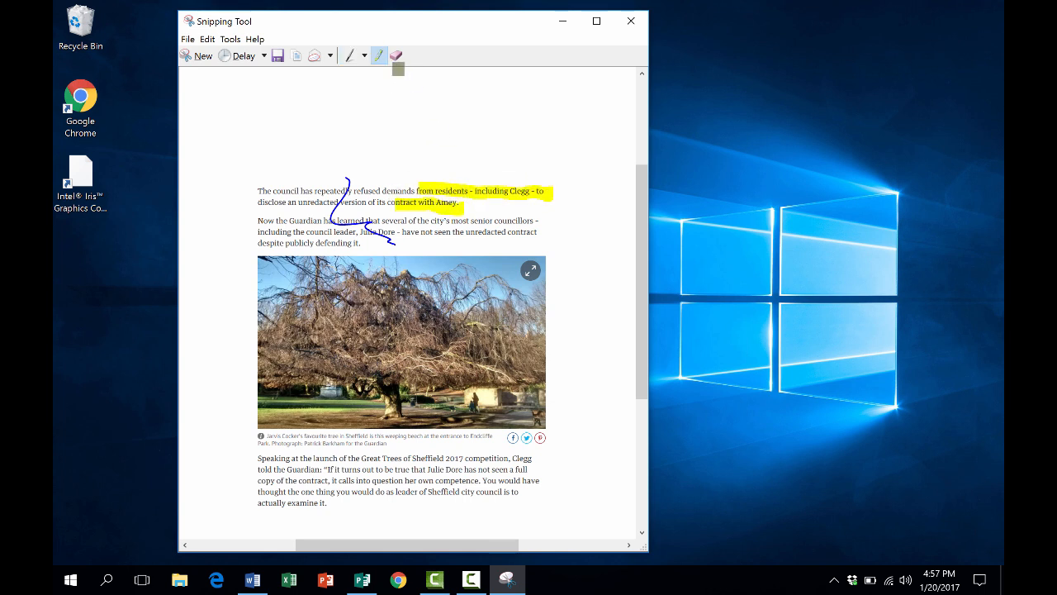
left_click(396, 56)
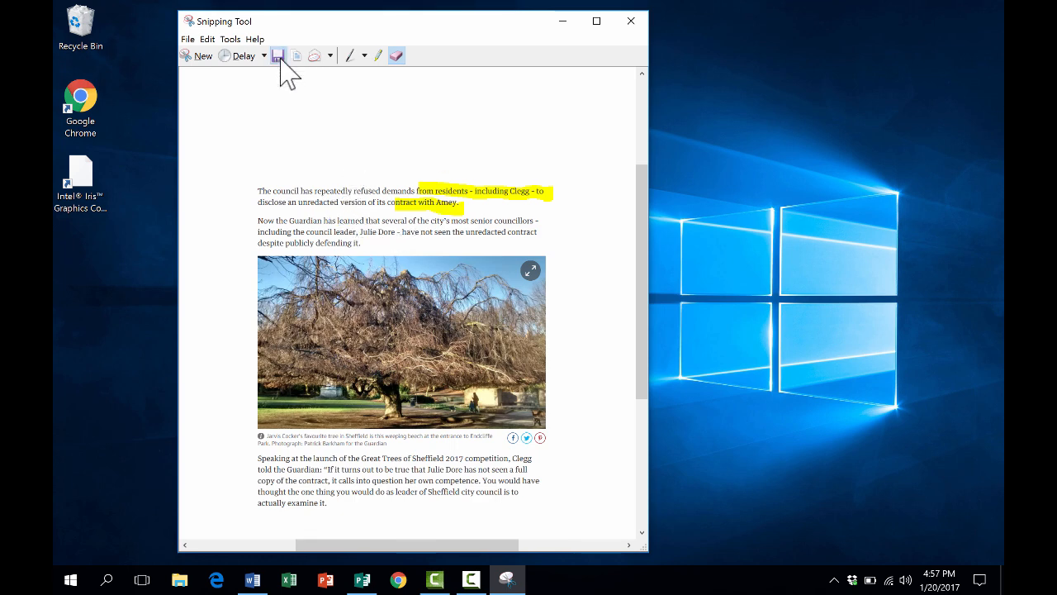
- Save the annotated snip to the desktop as a PNG named Capture
left_click(278, 57)
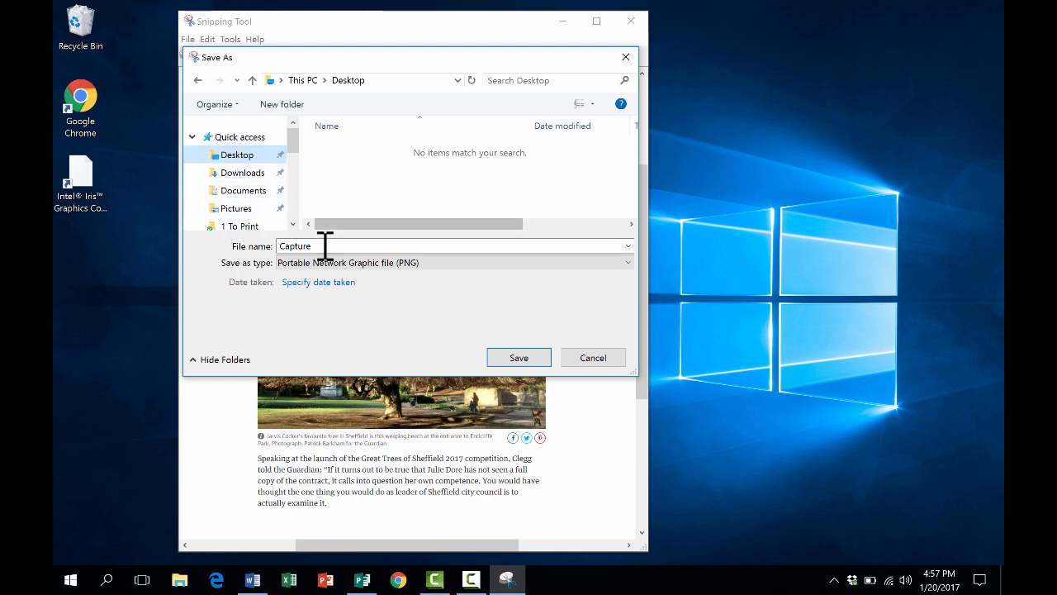
left_click(624, 261)
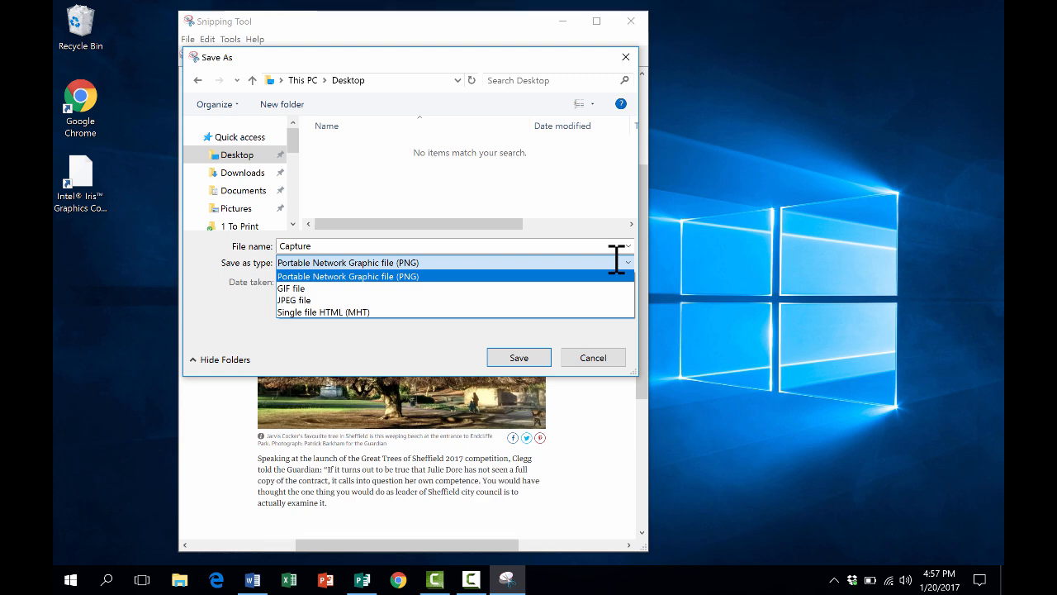
mouse_move(487, 281)
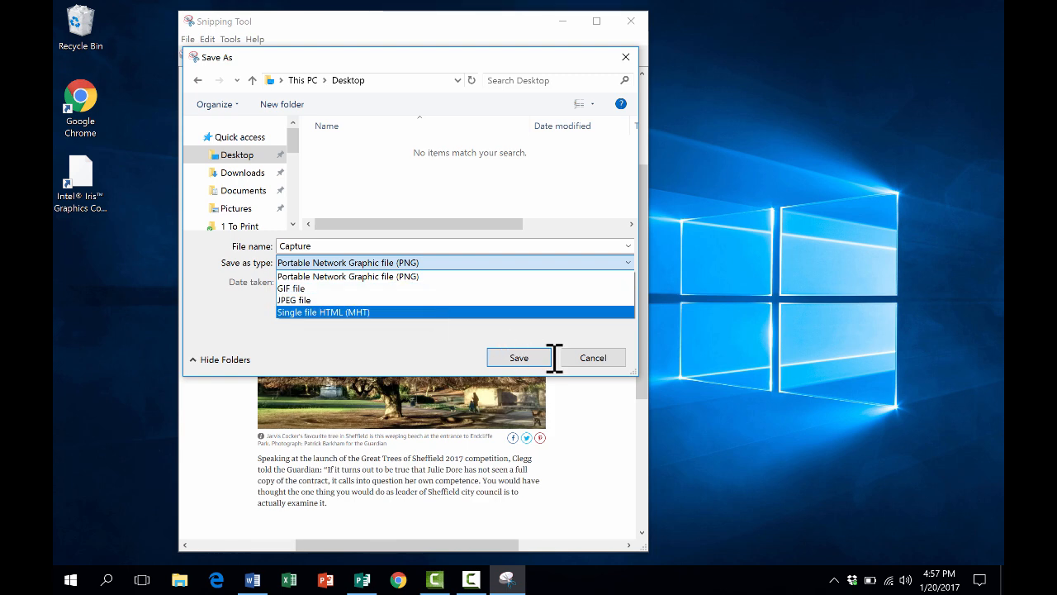
left_click(347, 276)
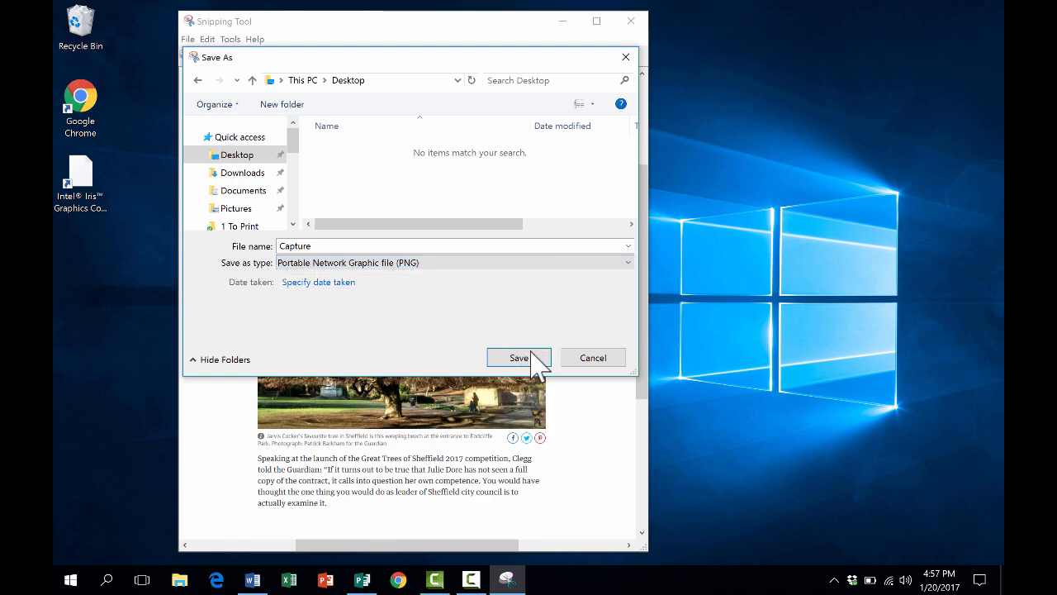
mouse_move(352, 278)
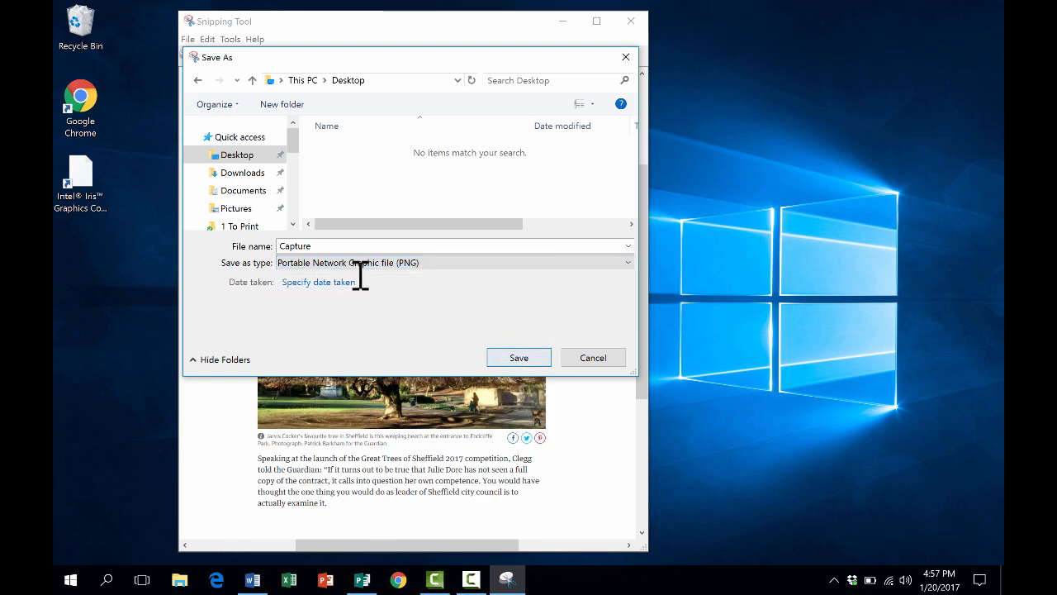
mouse_move(519, 357)
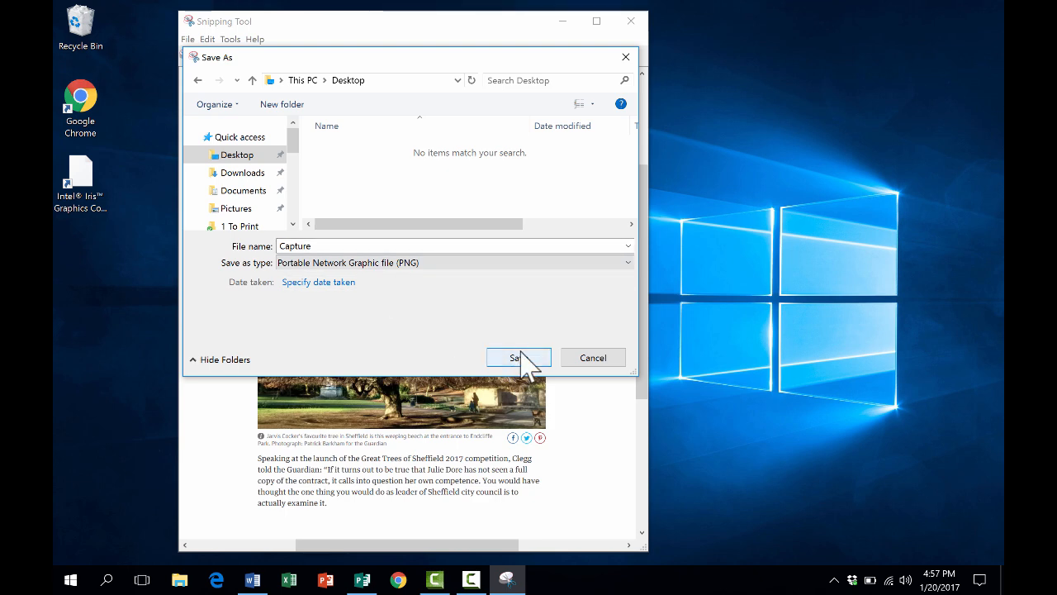
left_click(519, 357)
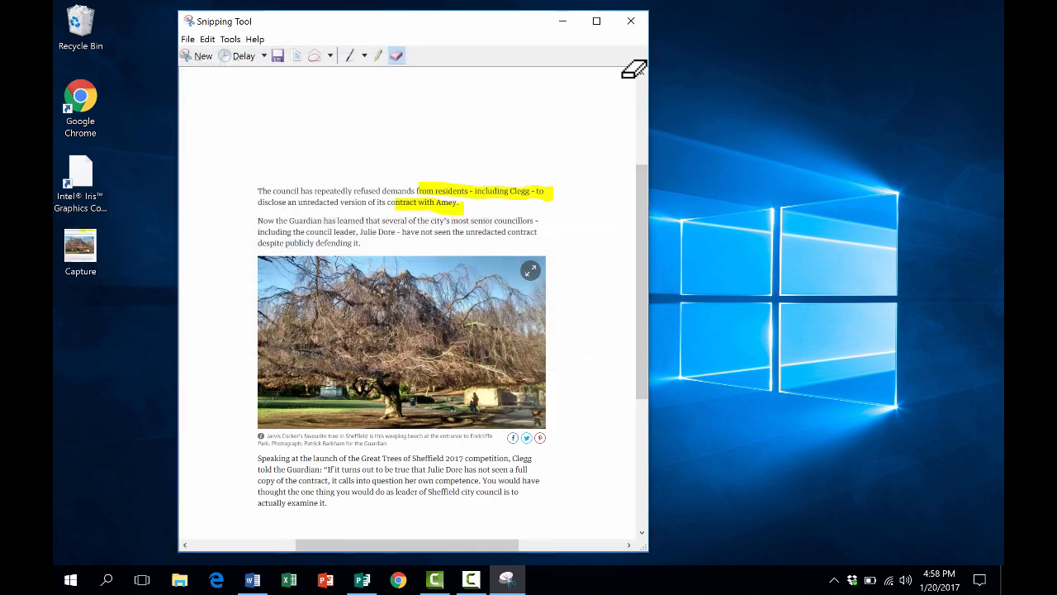
- Close Snipping Tool and open the saved Capture image from the desktop
left_click(631, 20)
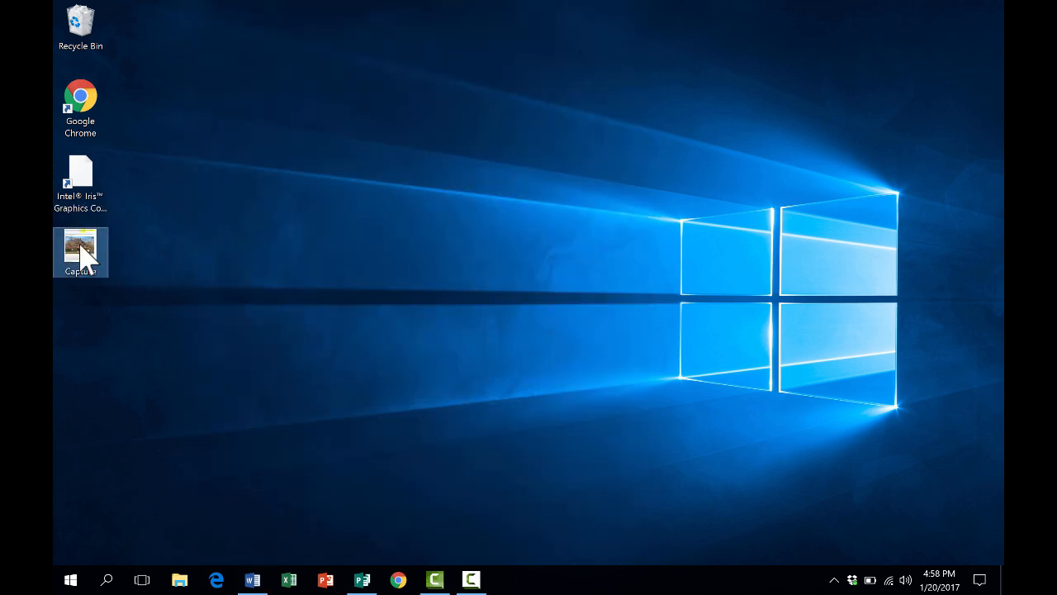
double_click(80, 248)
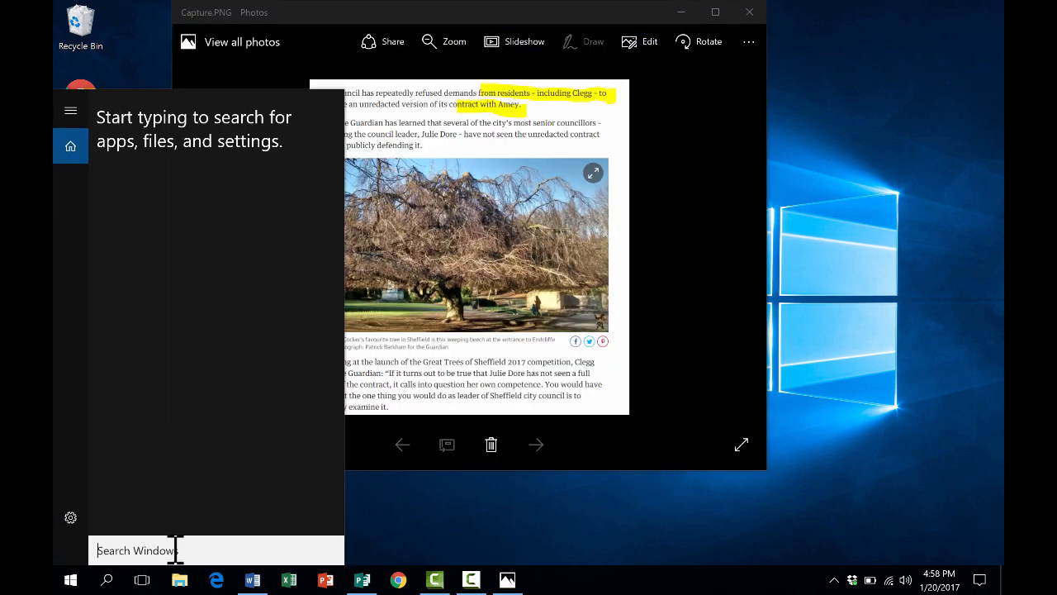
- Pin the running Snipping Tool to the taskbar and close the Photos viewer
type("snipp")
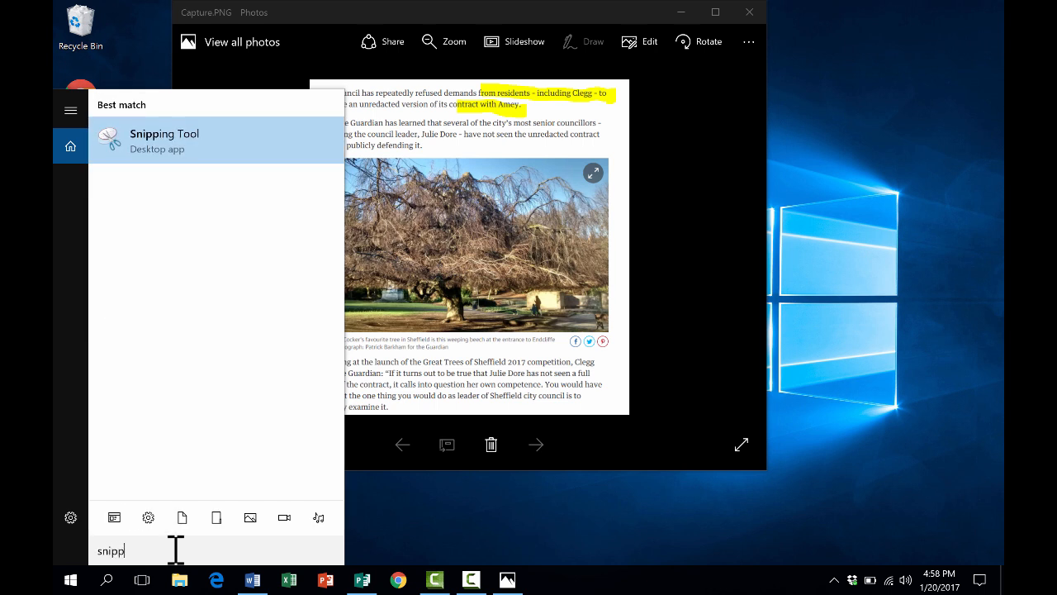
mouse_move(165, 148)
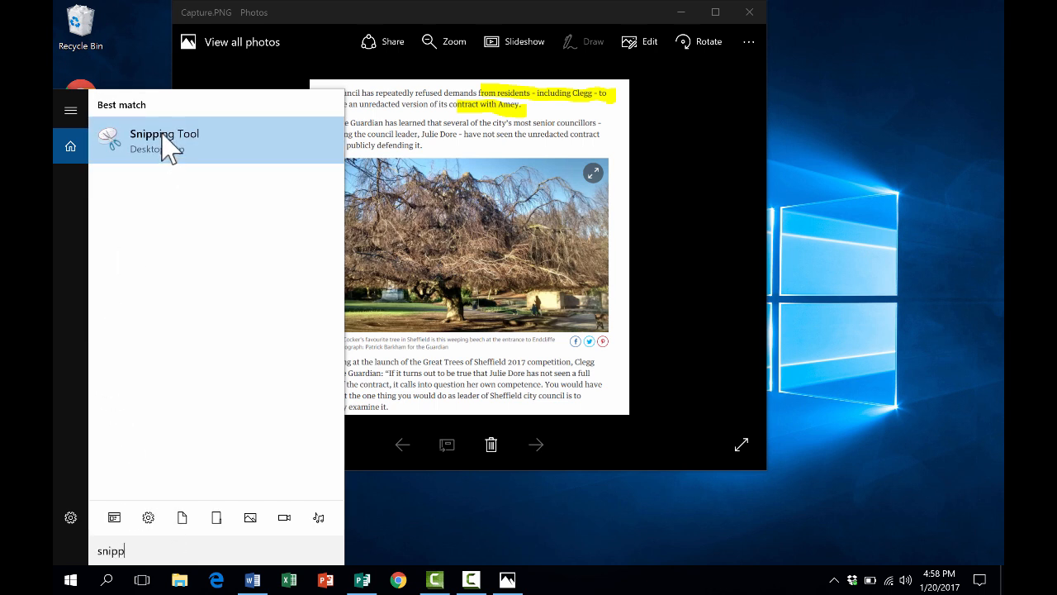
left_click(164, 140)
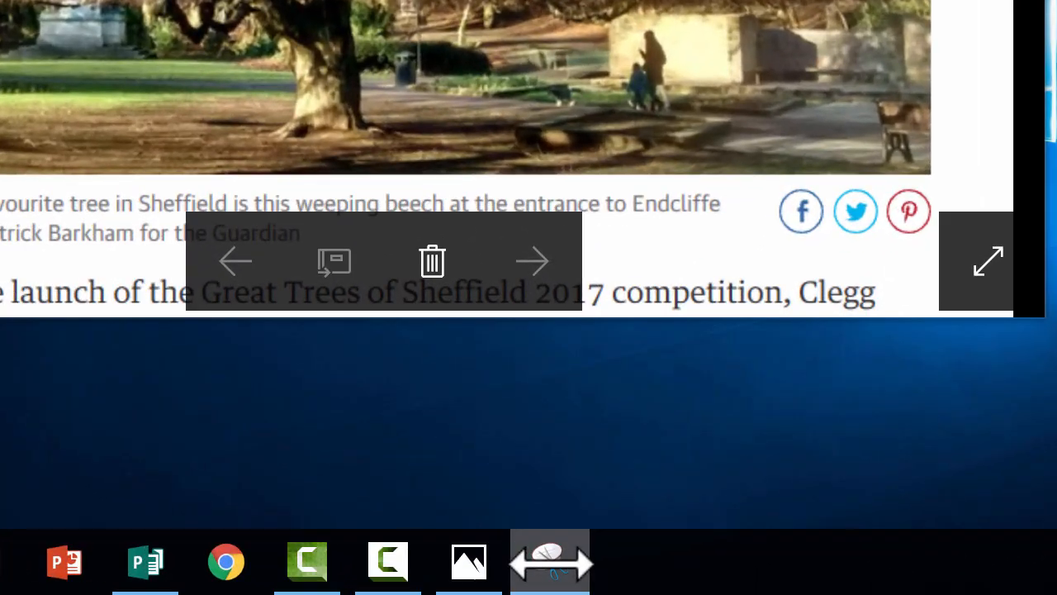
right_click(551, 562)
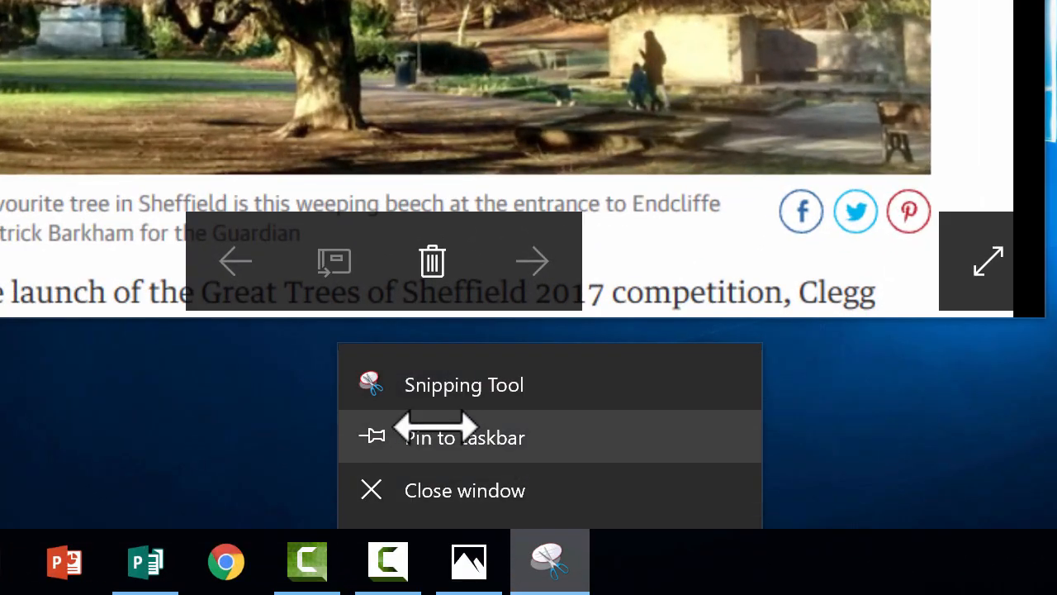
left_click(462, 385)
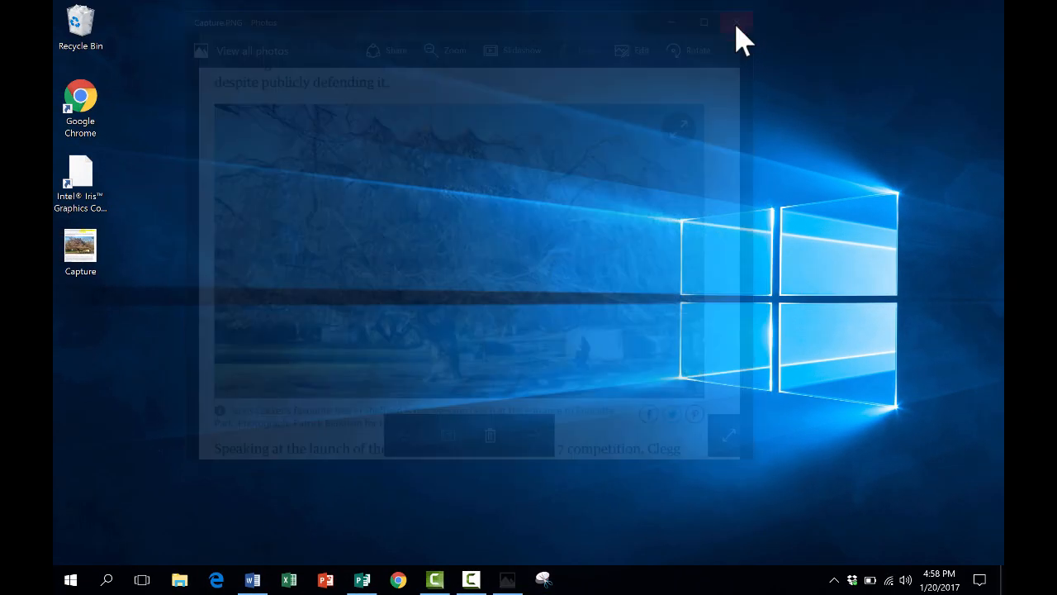
left_click(729, 25)
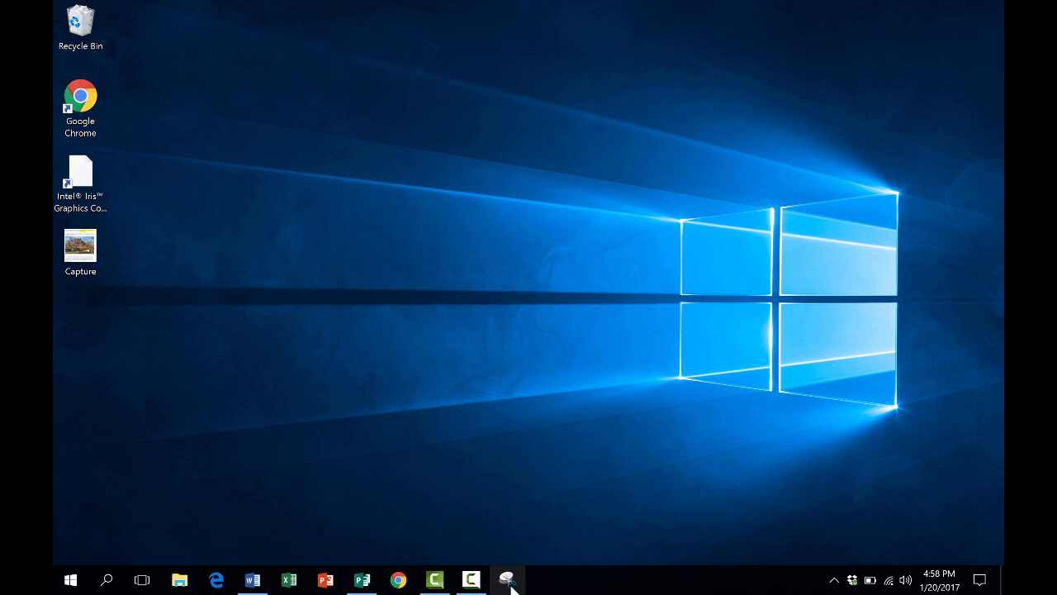
- Open a fresh Snipping Tool window from its pinned taskbar icon
left_click(507, 578)
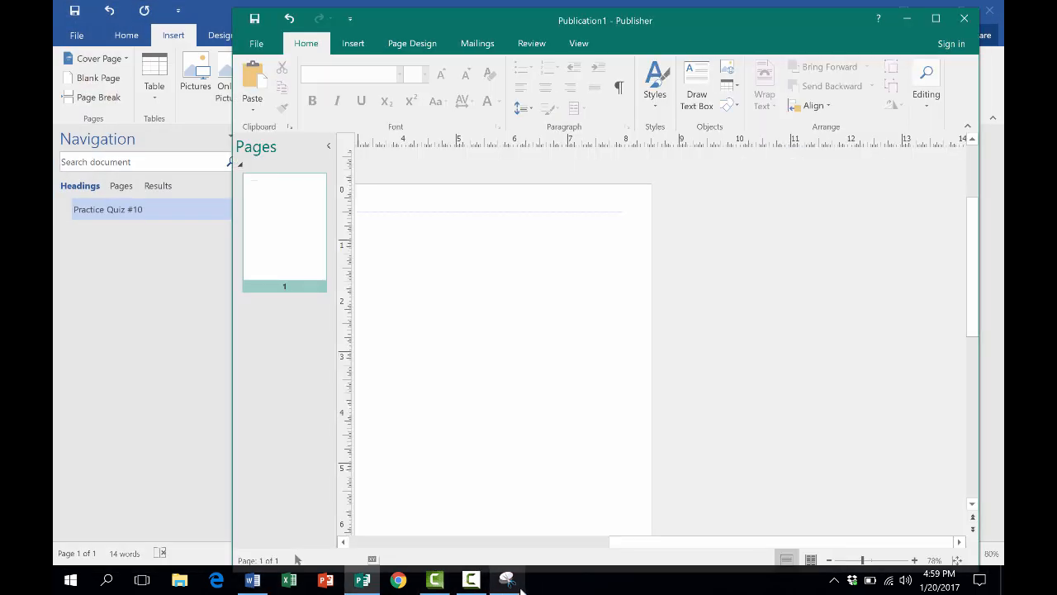
left_click(507, 579)
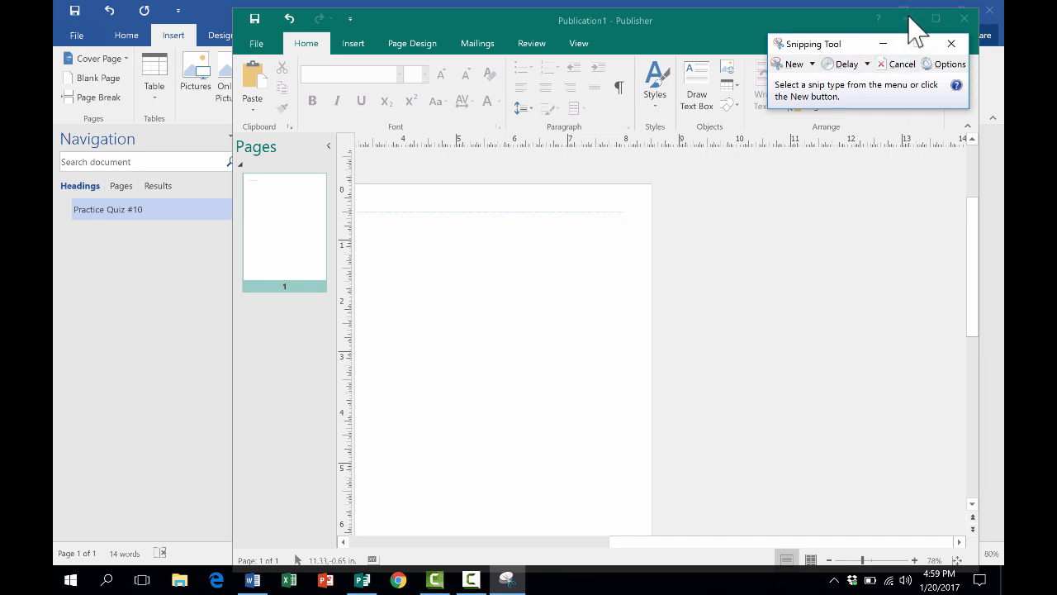
mouse_move(920, 27)
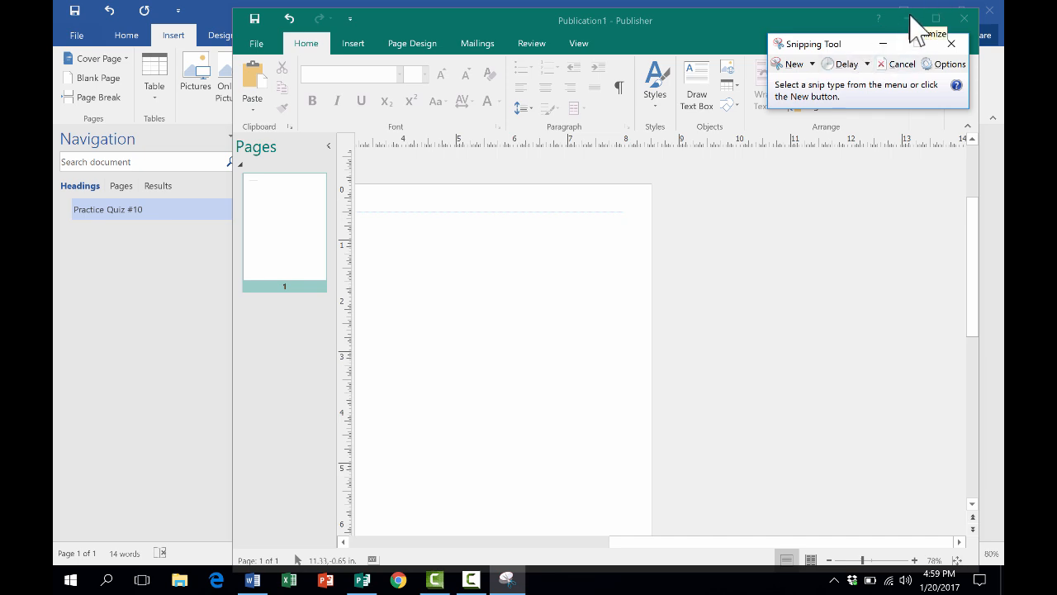